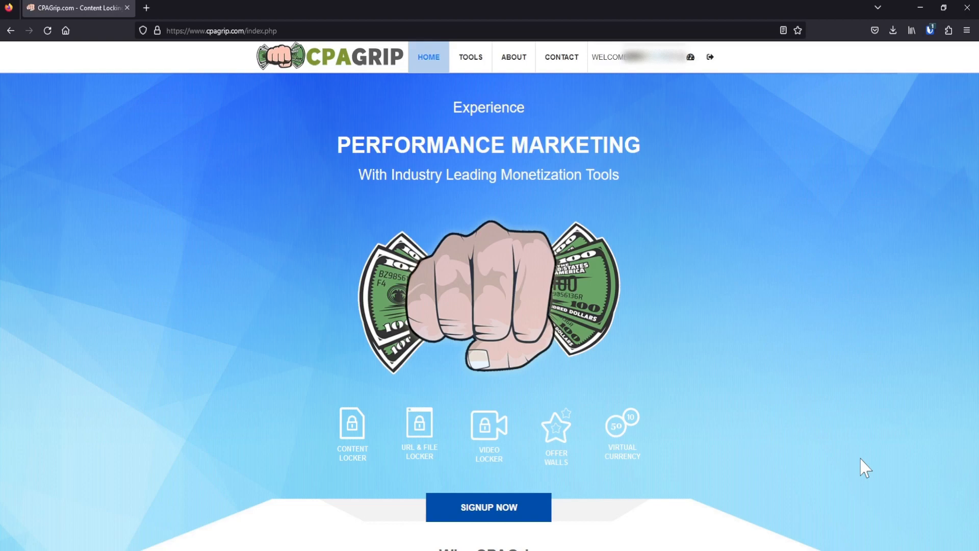
mouse_move(636, 321)
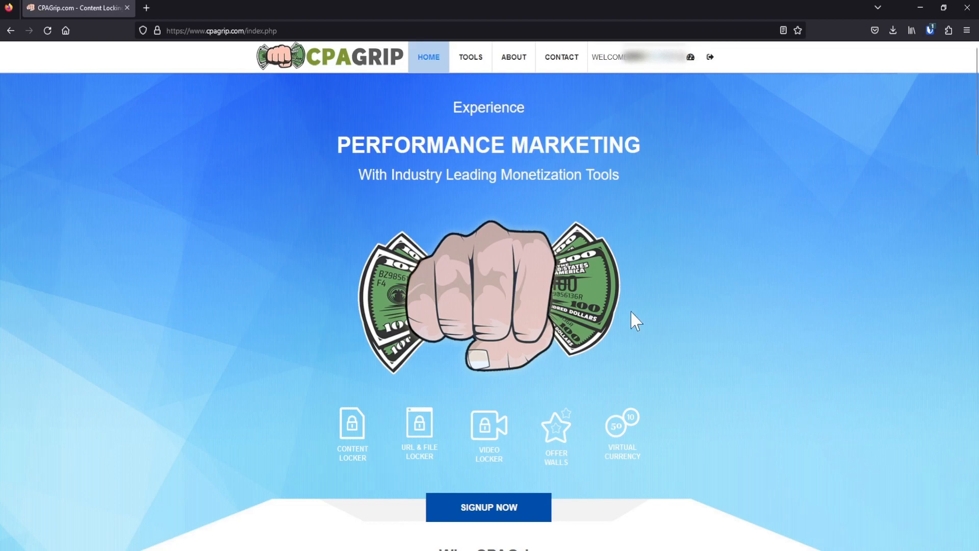
Scroll the homepage and show the URL & File Locker tool description.
scroll(down, 3)
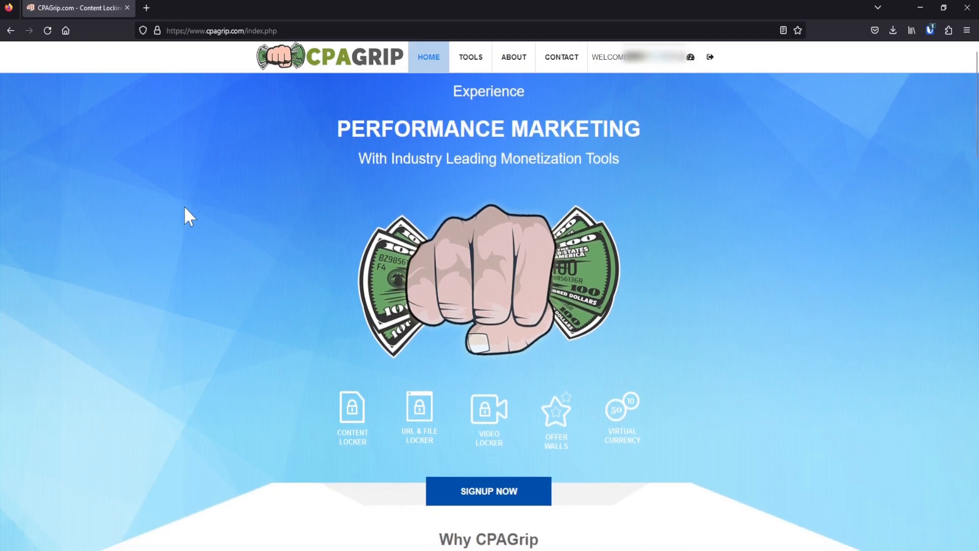
scroll(down, 3)
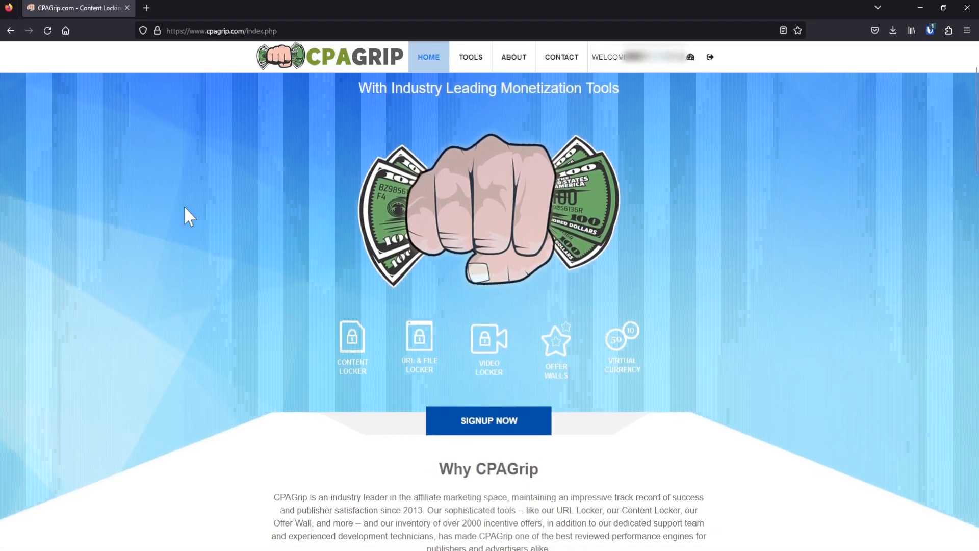
scroll(down, 3)
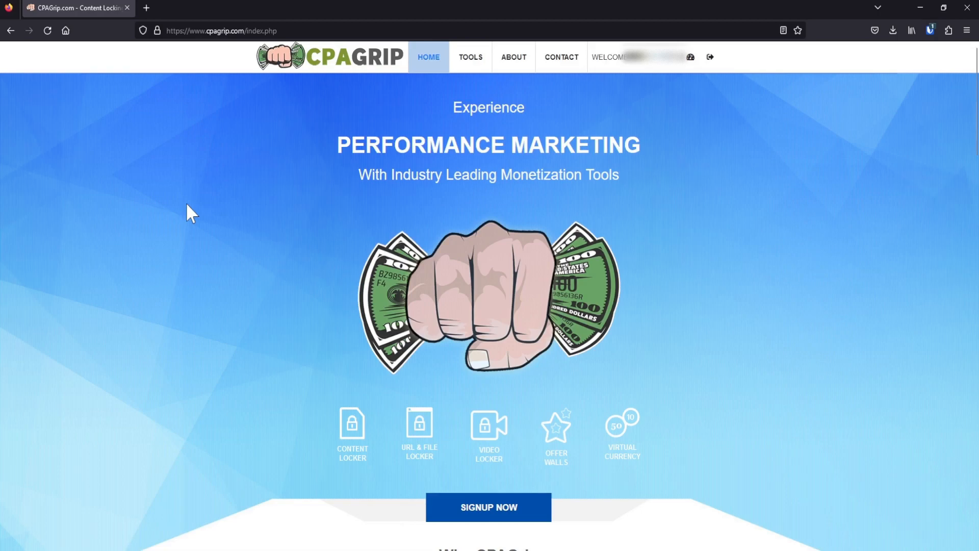
mouse_move(215, 195)
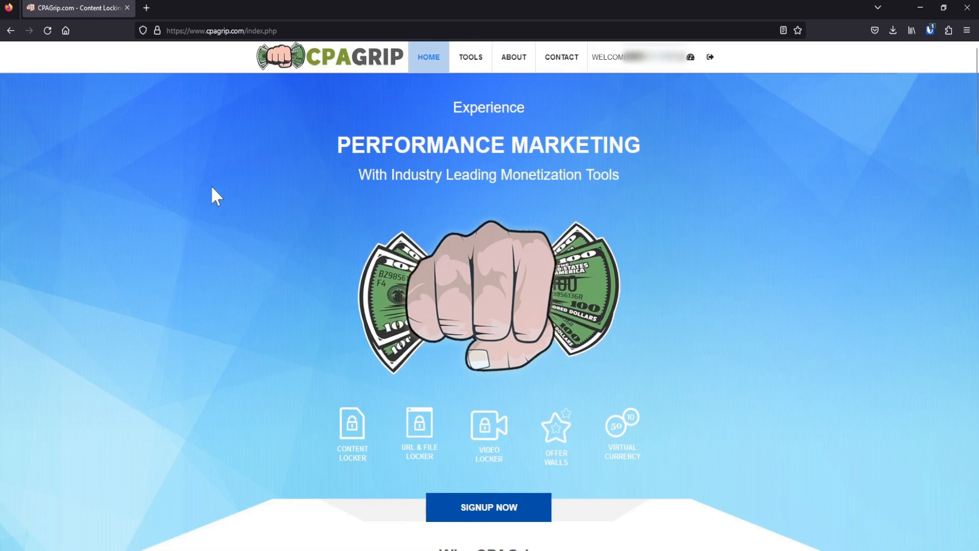
mouse_move(232, 173)
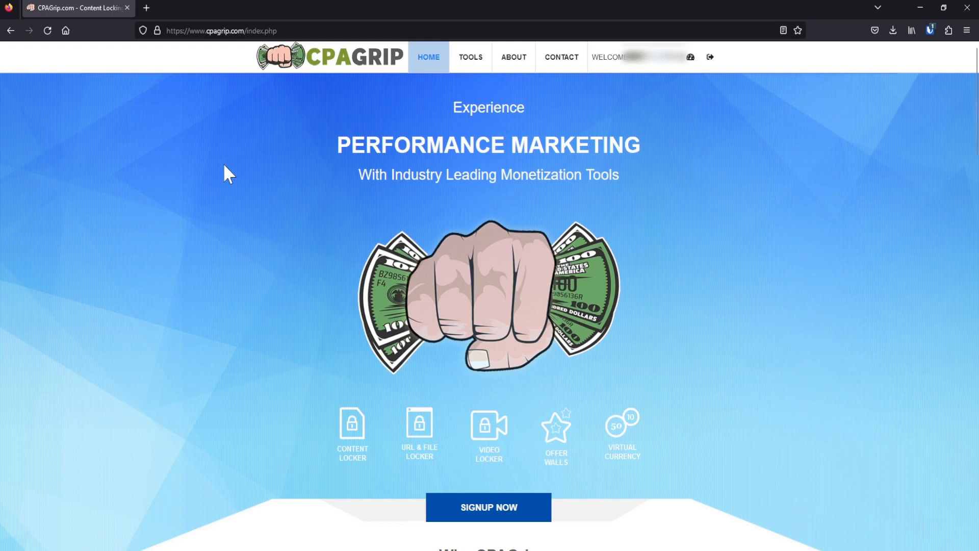
mouse_move(253, 166)
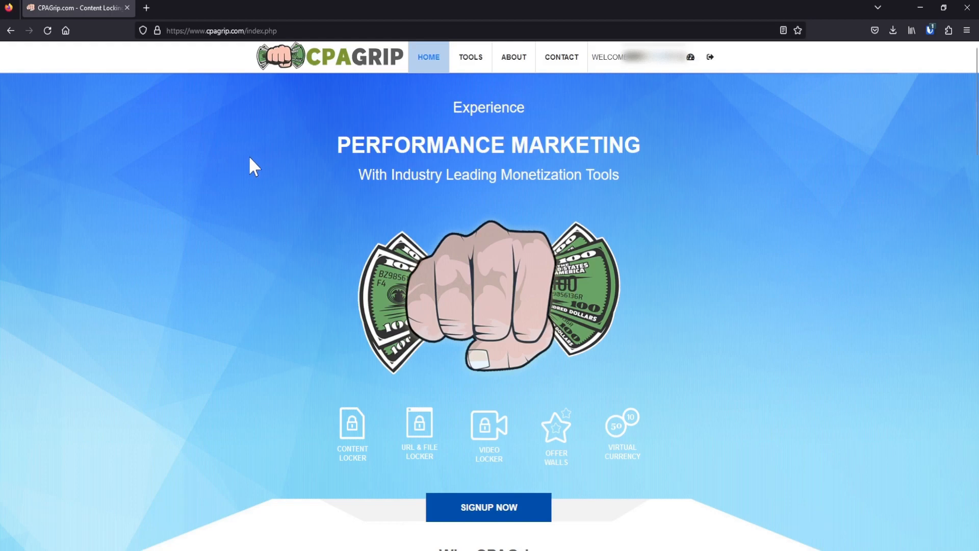
scroll(down, 3)
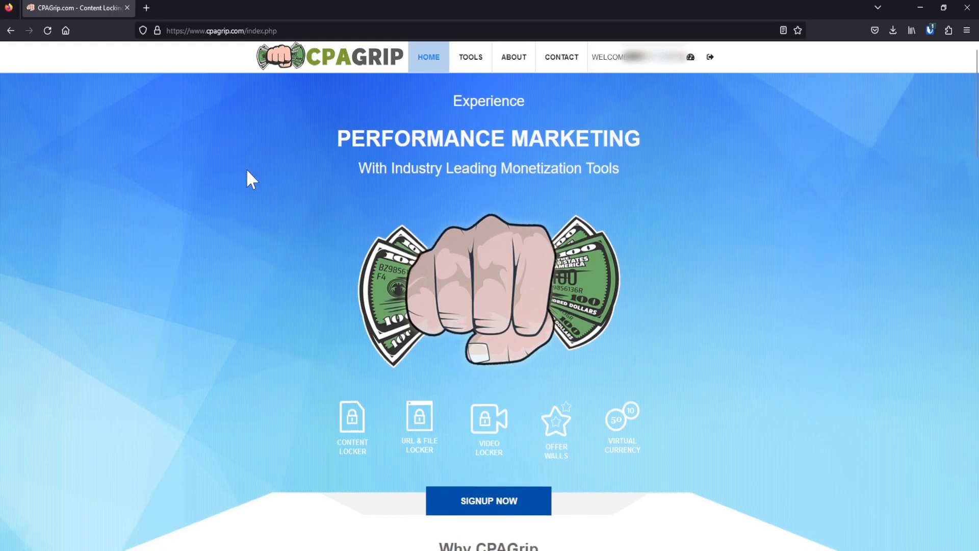
scroll(down, 3)
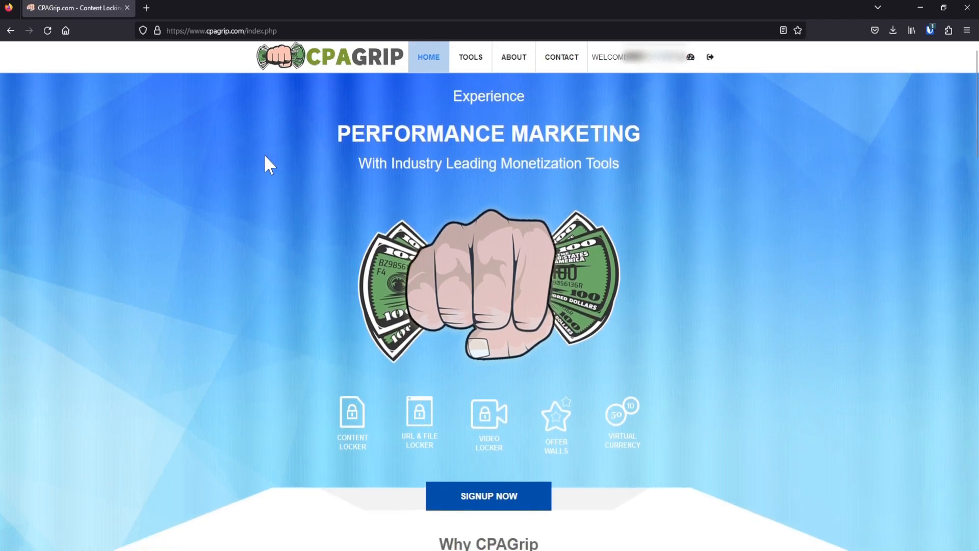
scroll(down, 3)
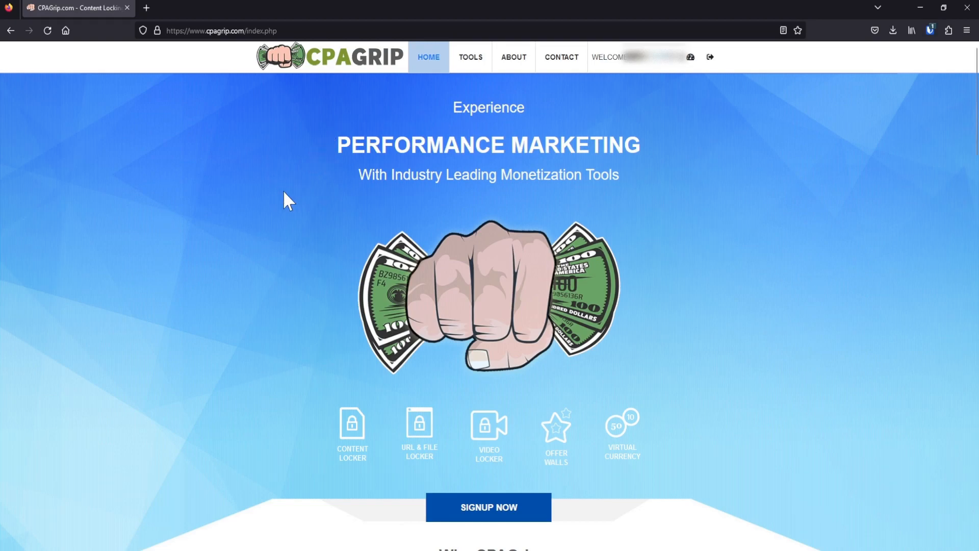
mouse_move(246, 191)
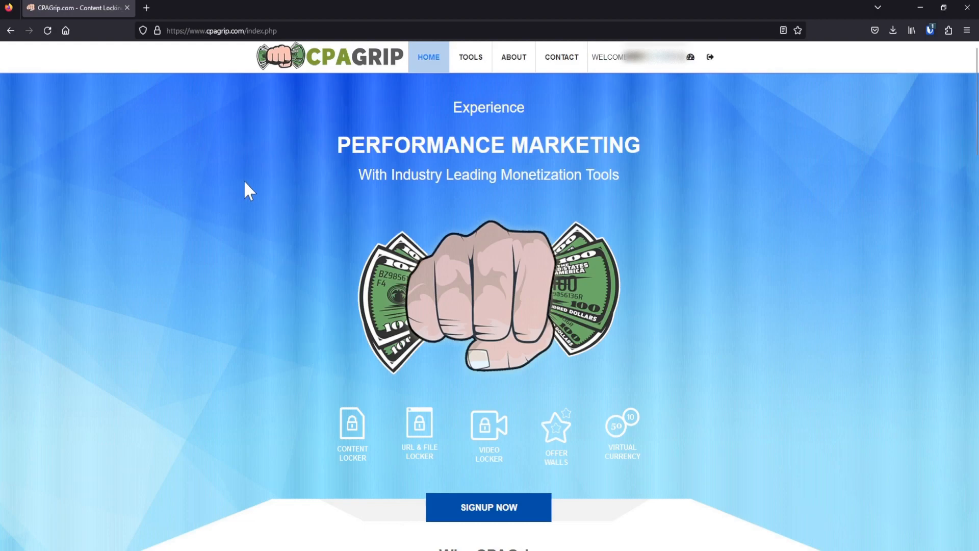
mouse_move(223, 226)
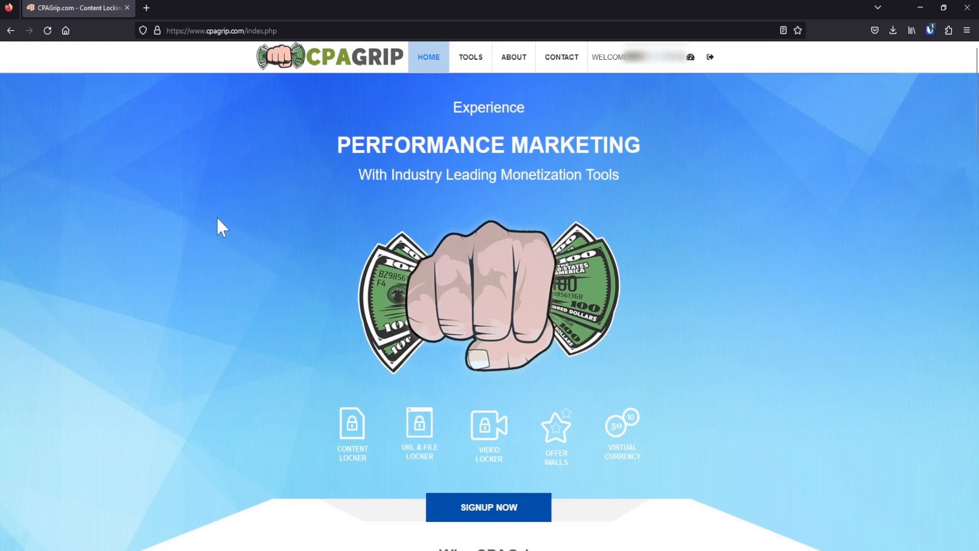
mouse_move(256, 200)
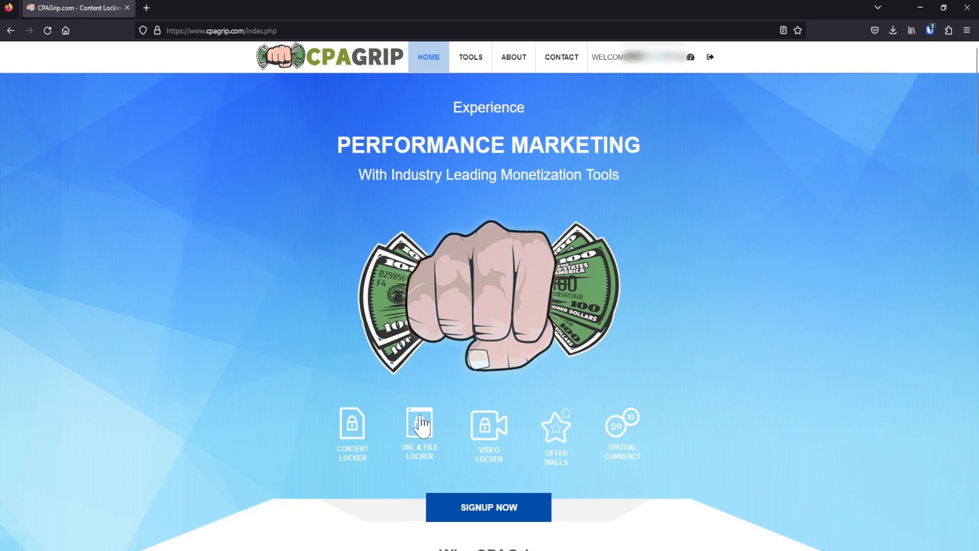
click(418, 435)
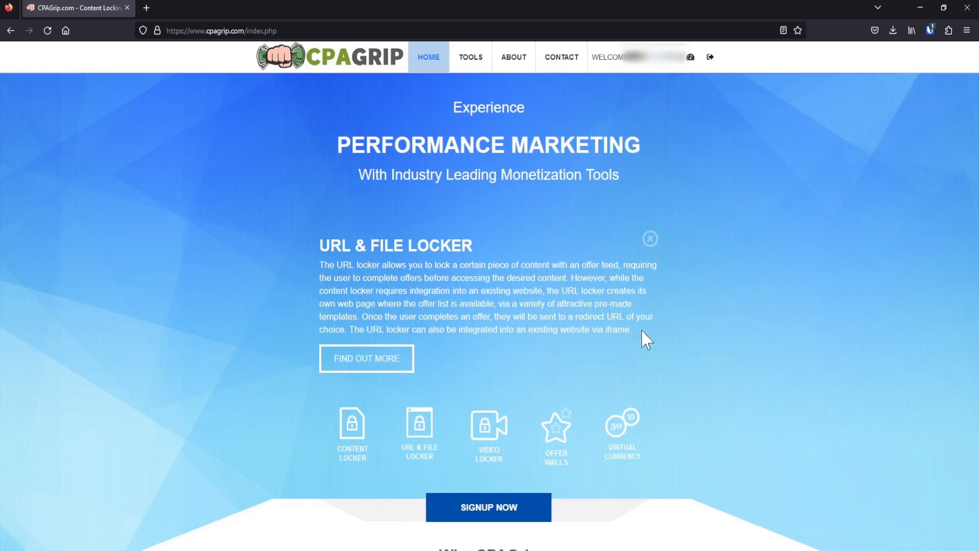
mouse_move(315, 250)
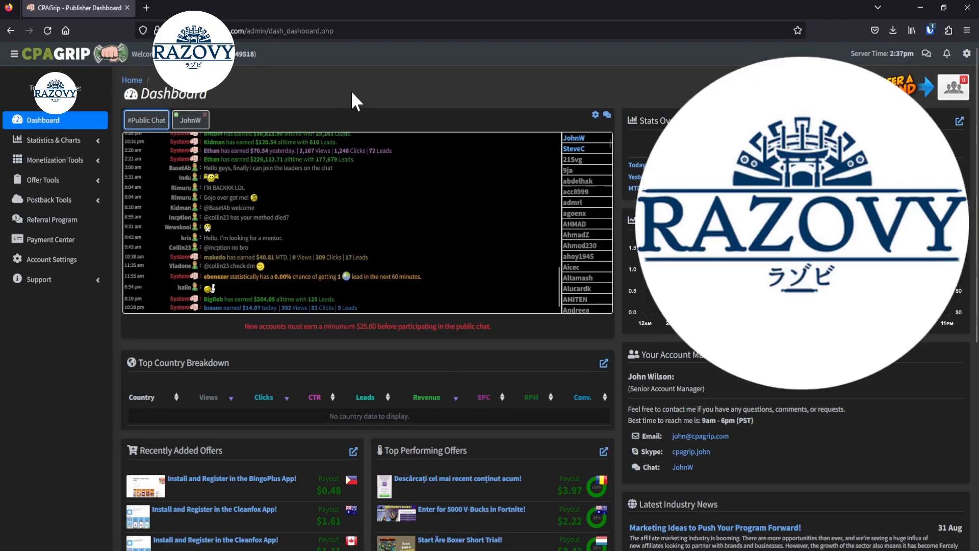
mouse_move(512, 235)
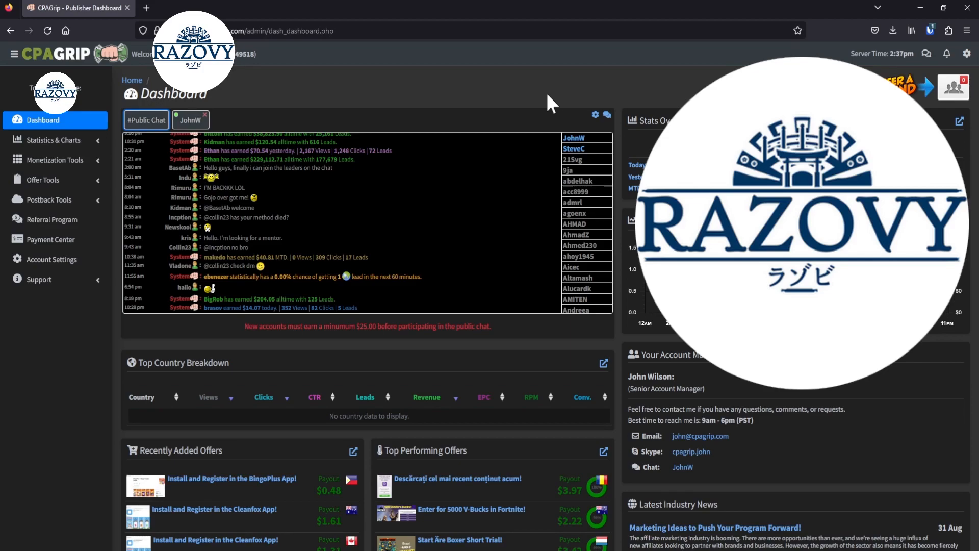
mouse_move(433, 121)
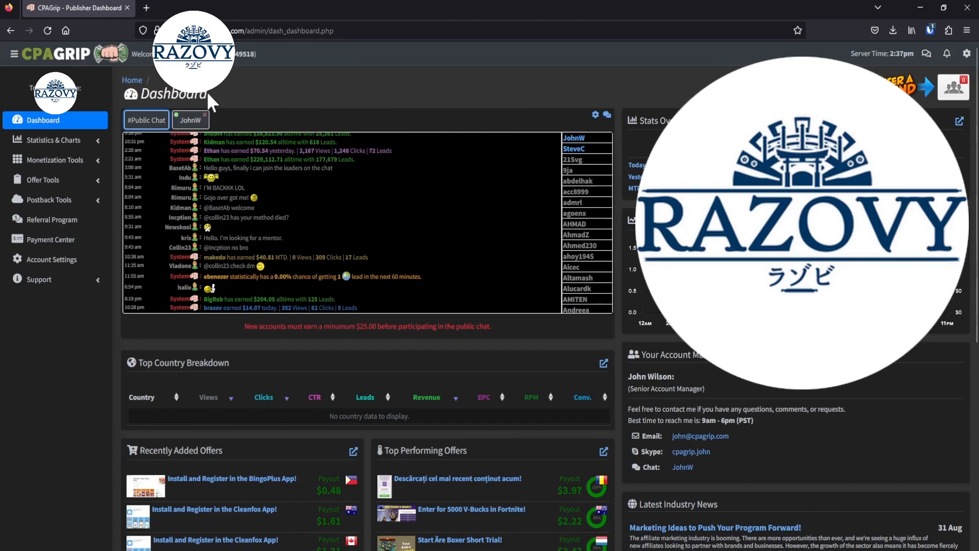
mouse_move(191, 120)
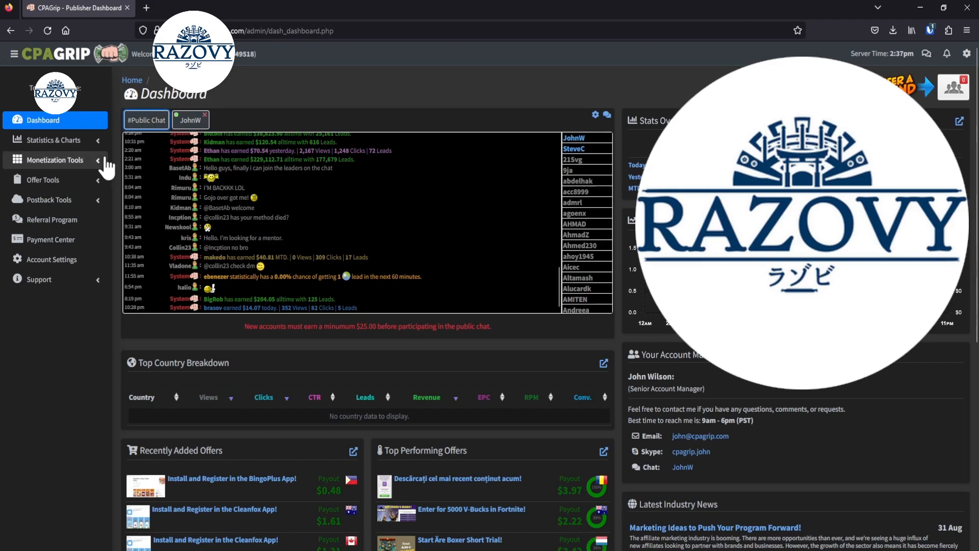
Expand Monetization Tools in the sidebar and go to URL / File Lockers.
click(55, 161)
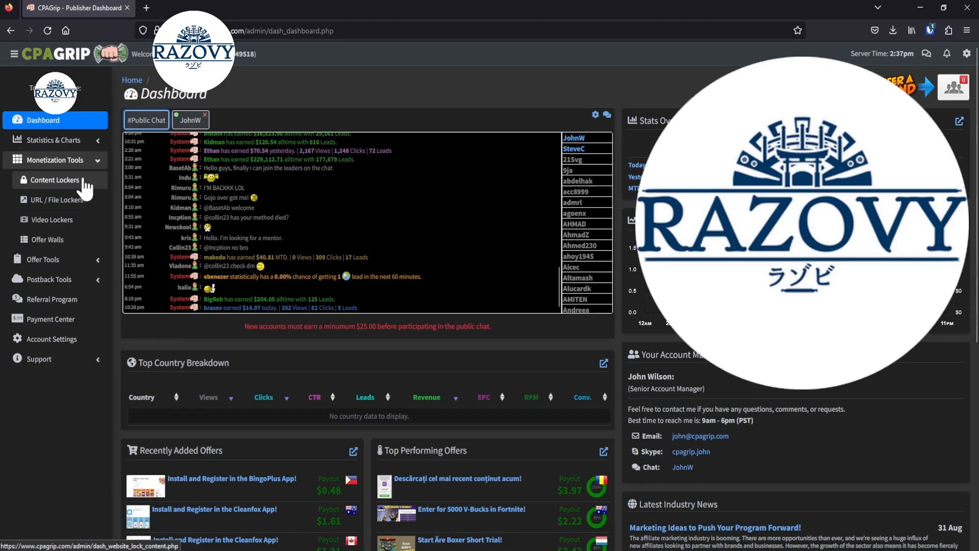
click(56, 200)
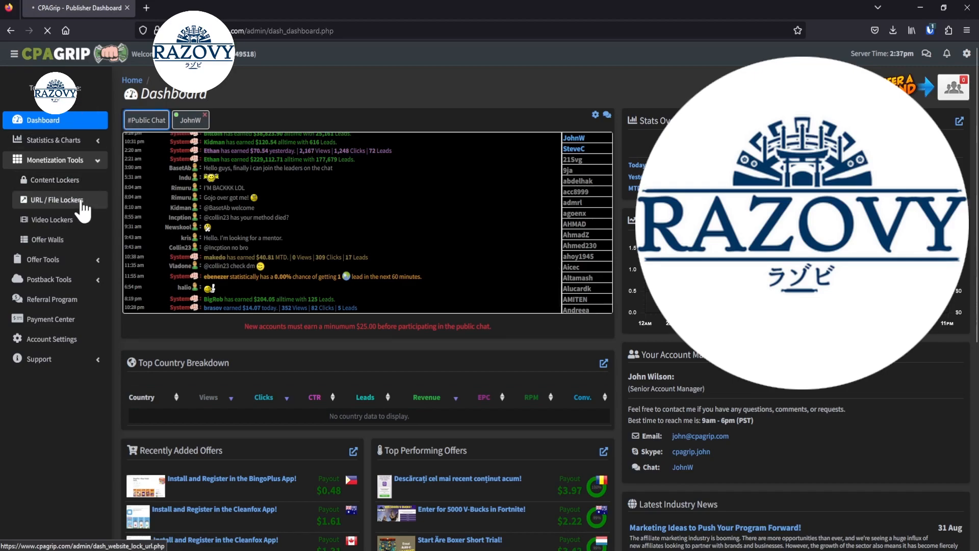
Load the URL / File Lockers page listing the seven existing lockers.
click(59, 200)
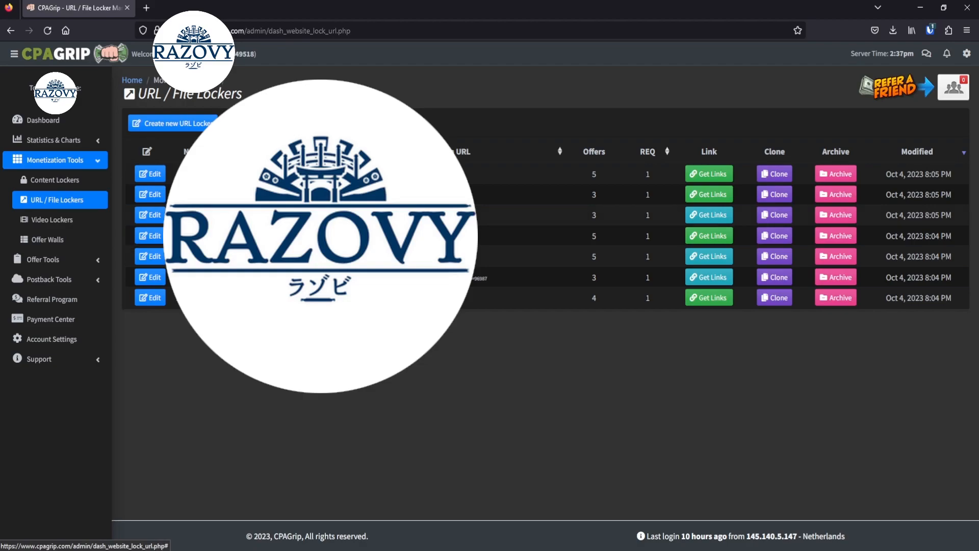
mouse_move(330, 397)
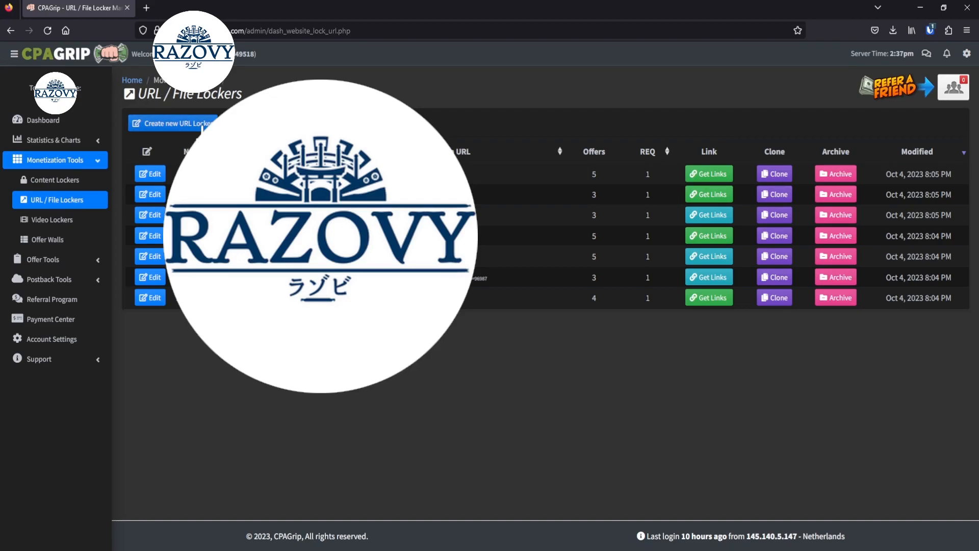
Start a new URL locker, agree to the Terms of Service and continue to its editor.
click(175, 124)
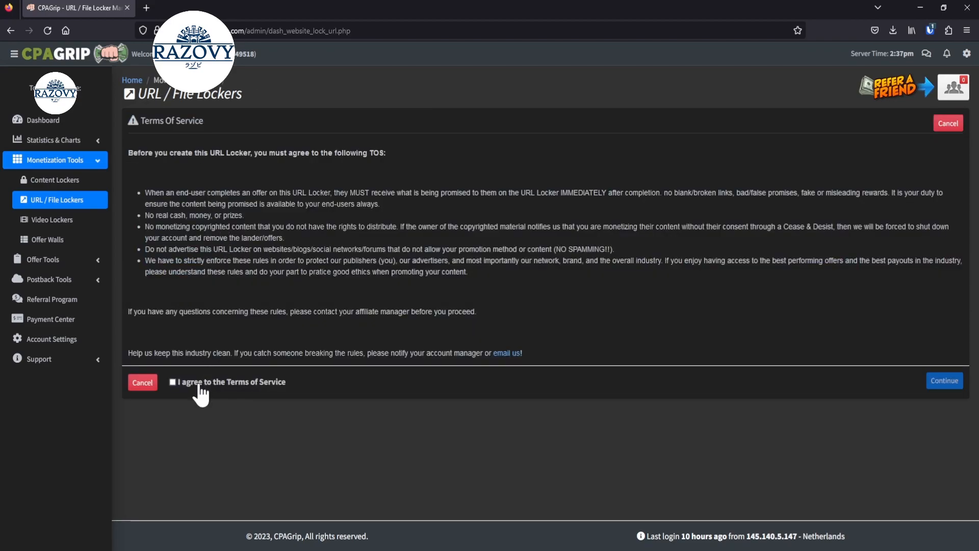
click(173, 381)
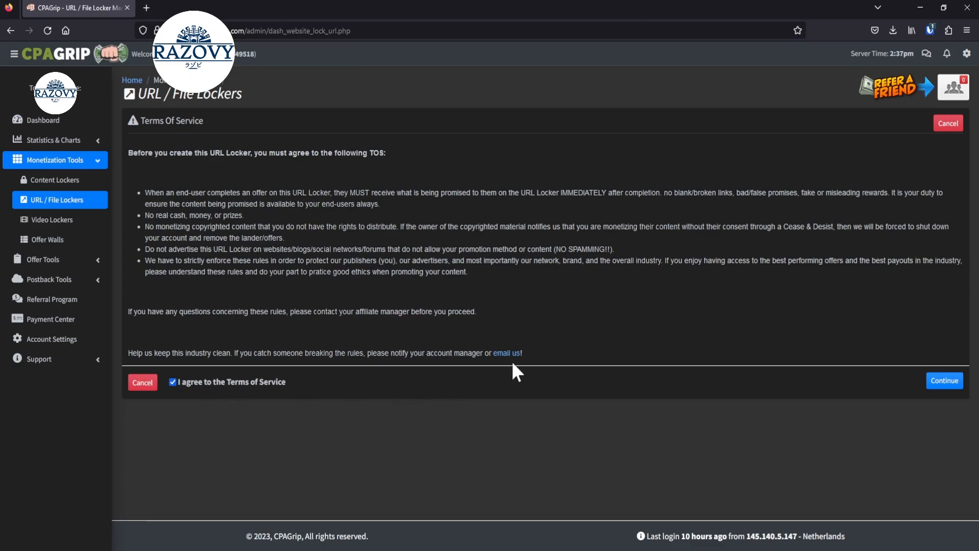
mouse_move(714, 344)
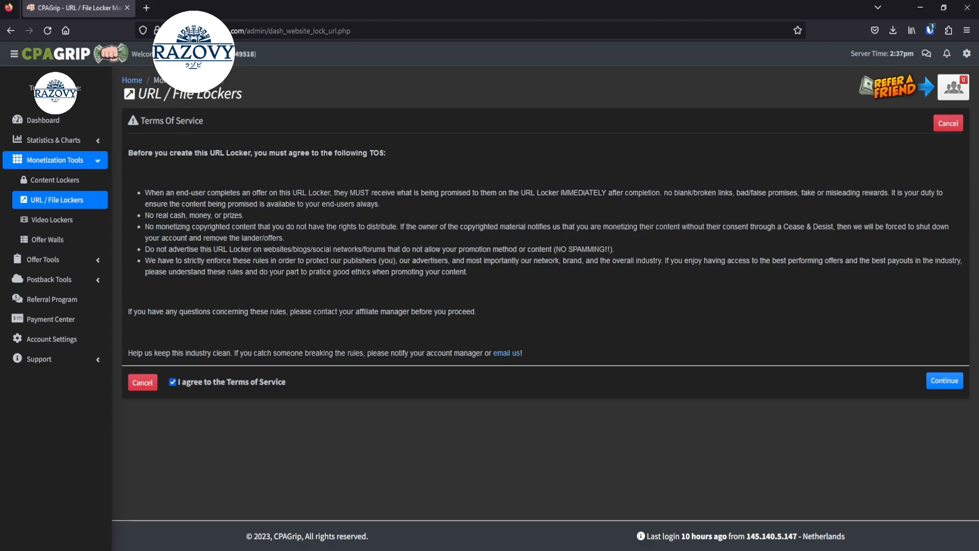
mouse_move(924, 399)
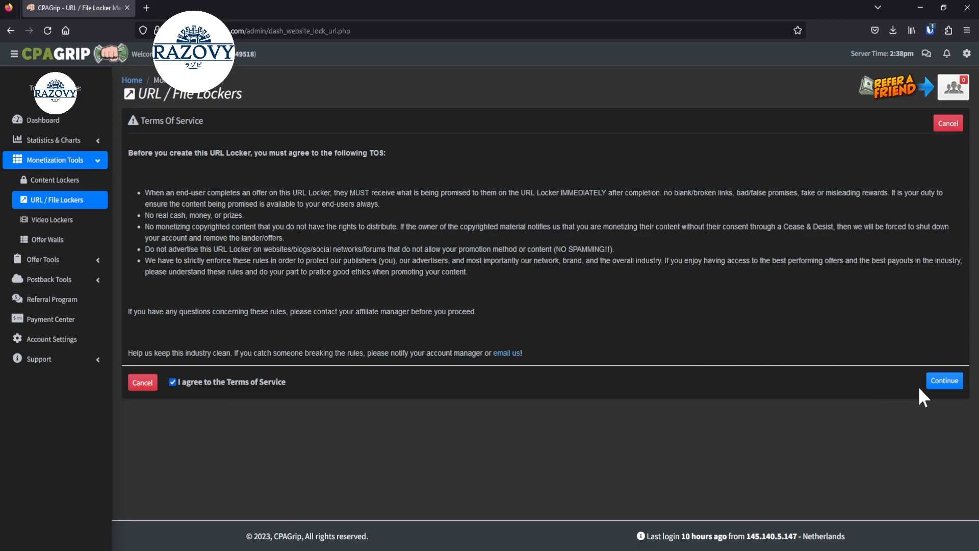
click(945, 380)
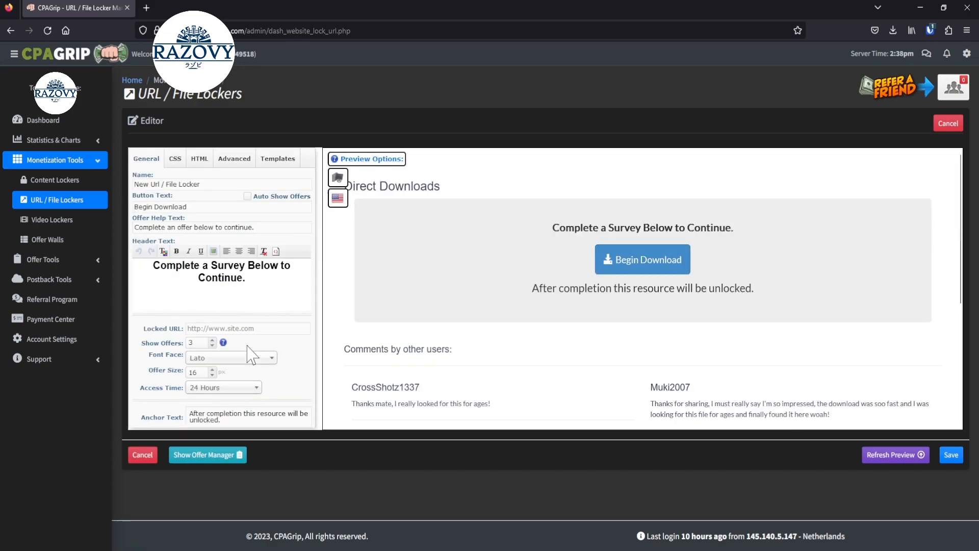
Show the Offer Manager listing the Netherlands offers for this locker.
click(207, 453)
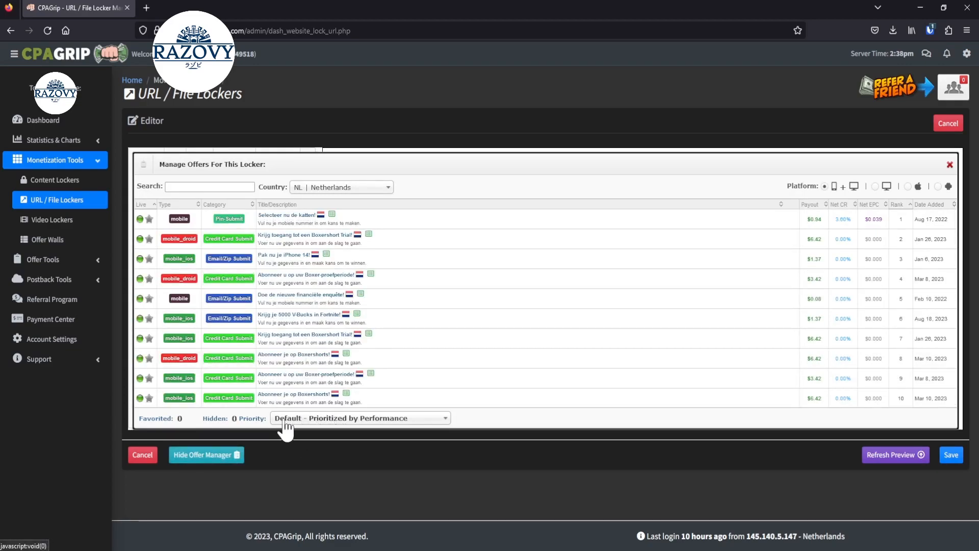
Review the offer Priority options, then hide the Offer Manager.
click(359, 418)
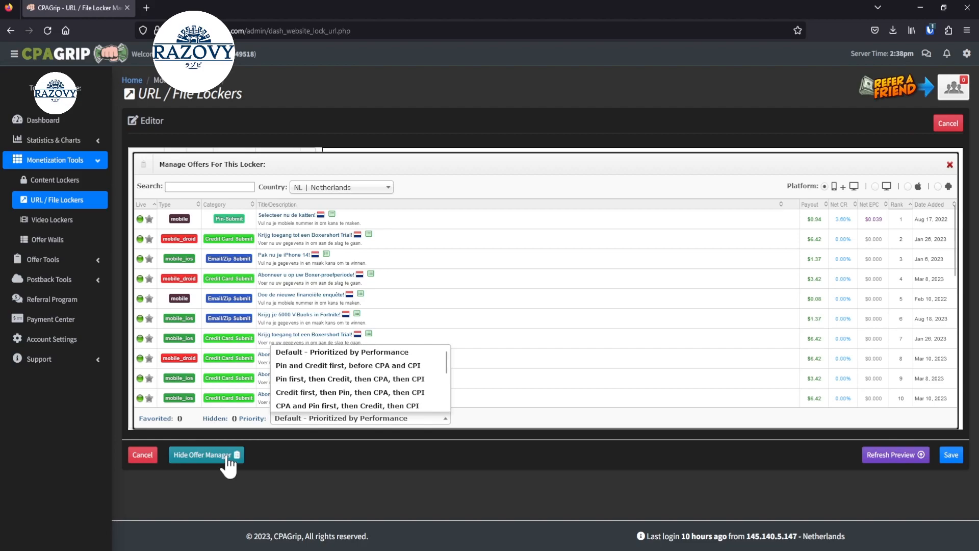
click(202, 454)
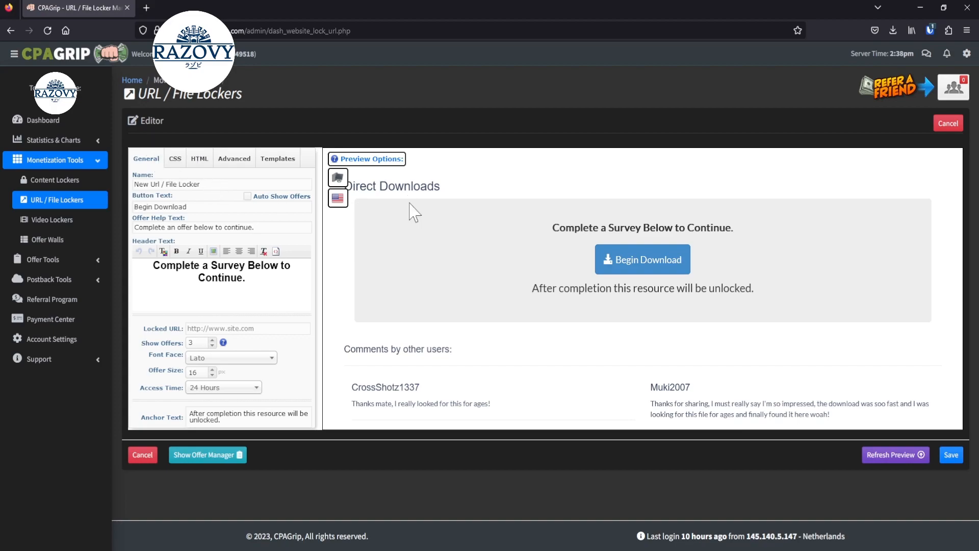
mouse_move(497, 319)
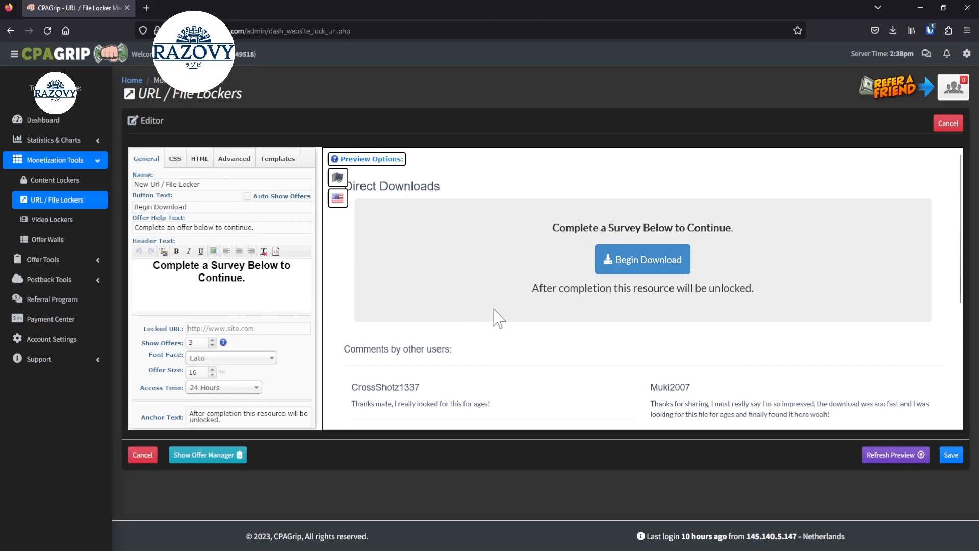
text(https://www.youtube.com)
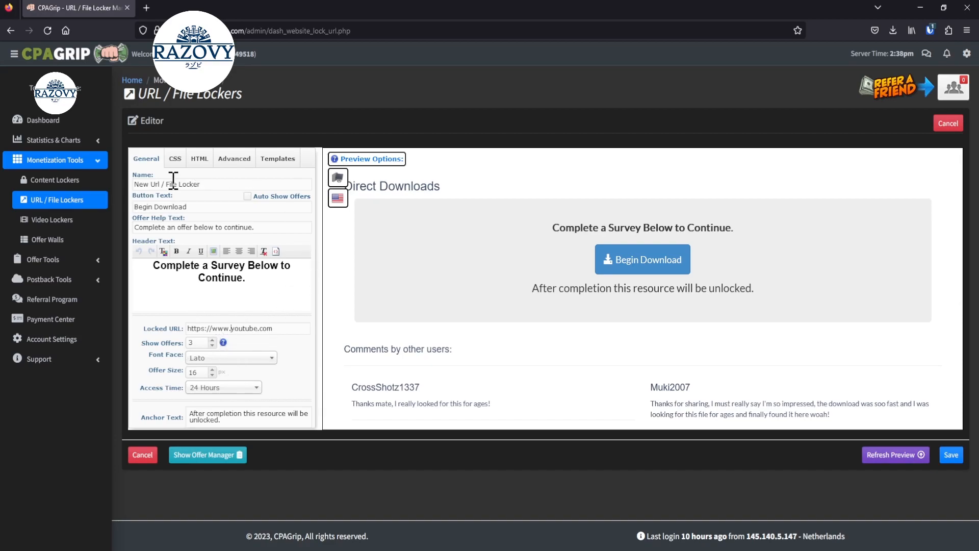
click(235, 158)
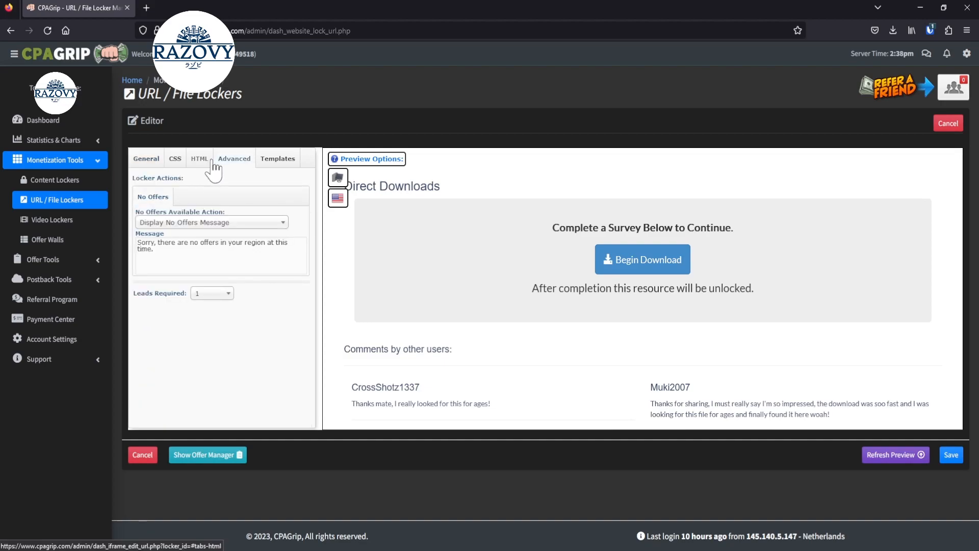
Apply the CAPTCHA template after trying the Human Verification design.
click(277, 158)
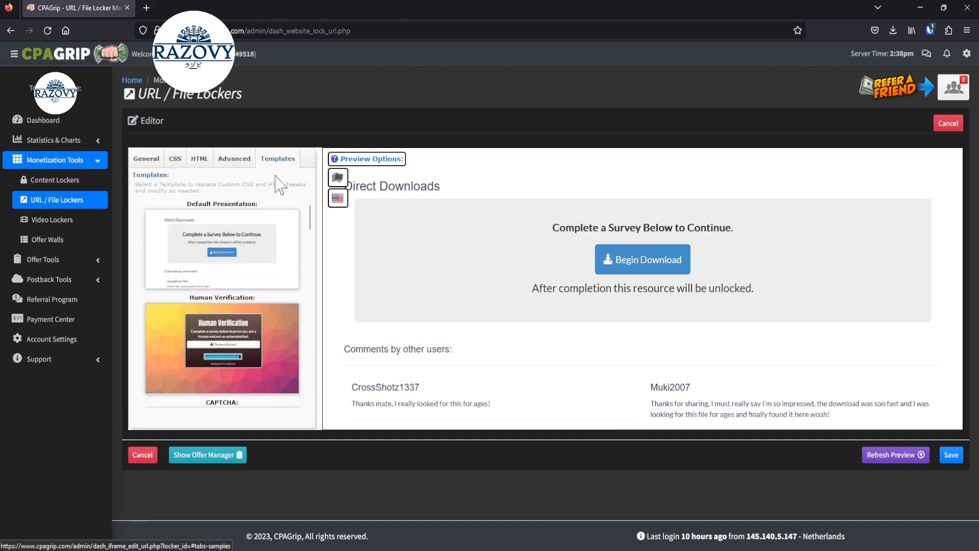
scroll(down, 3)
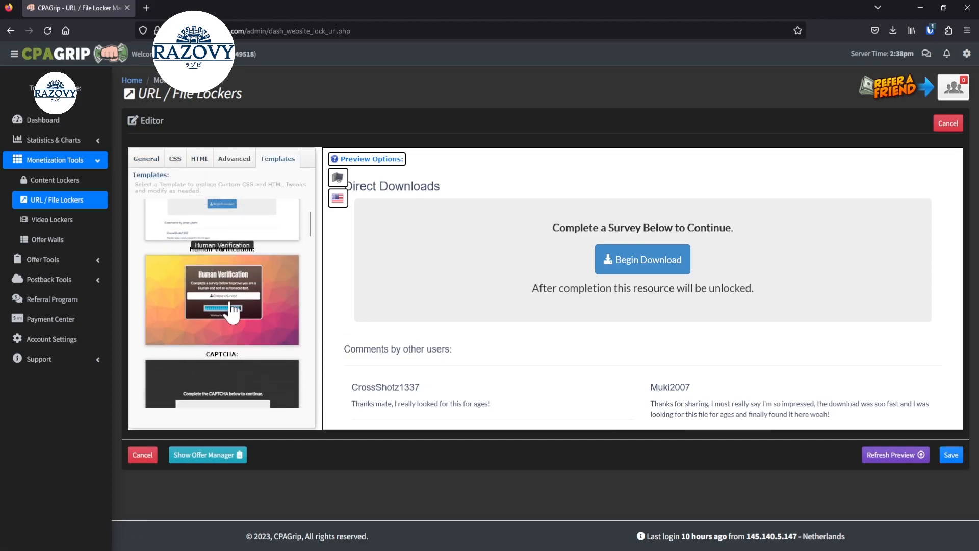
scroll(down, 3)
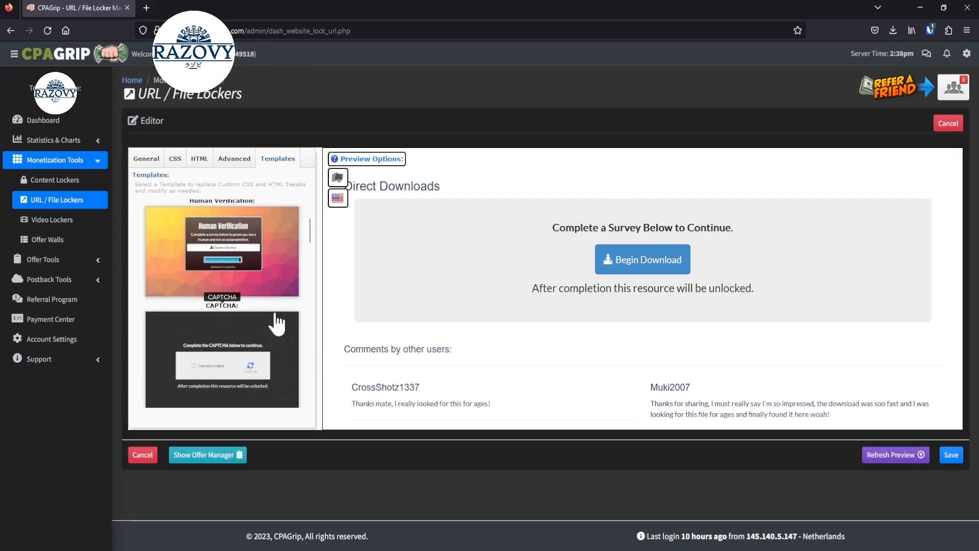
click(221, 250)
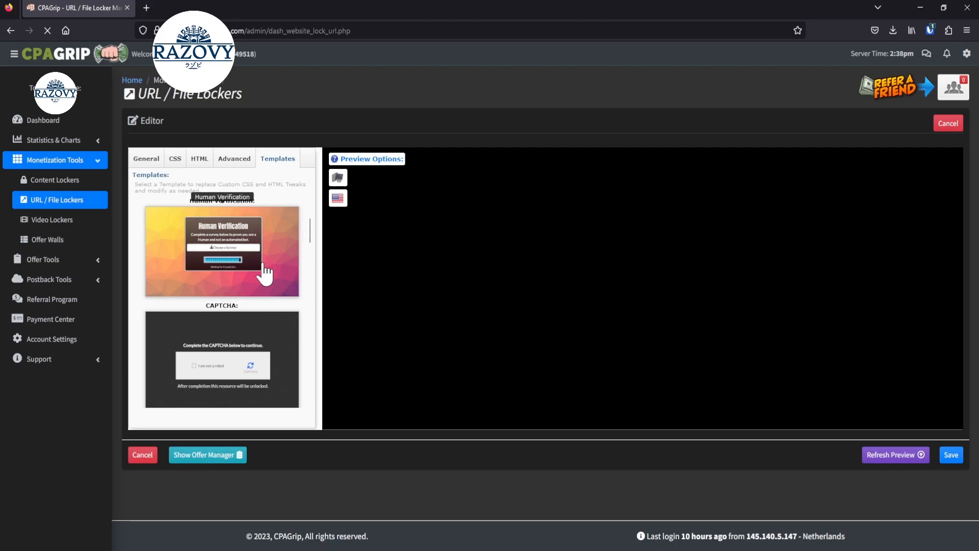
click(222, 251)
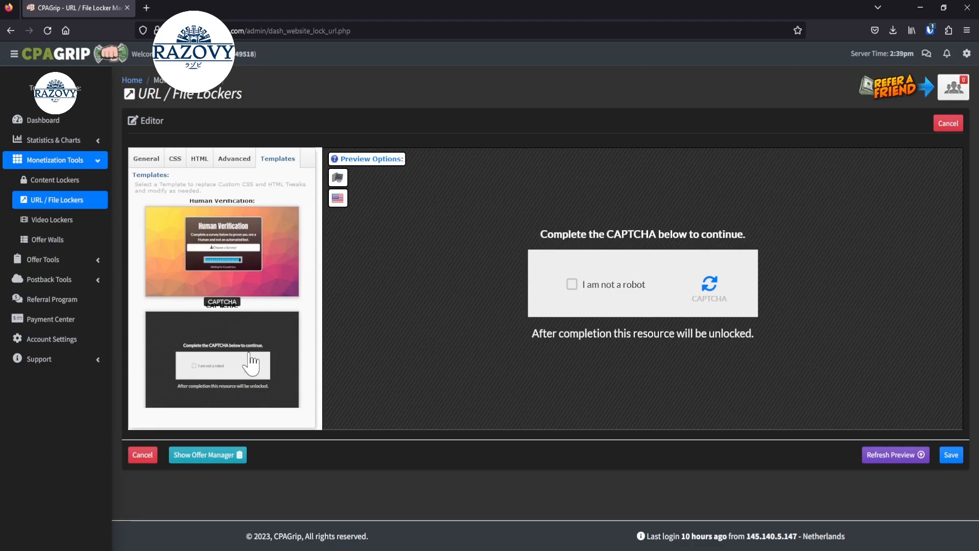
click(221, 251)
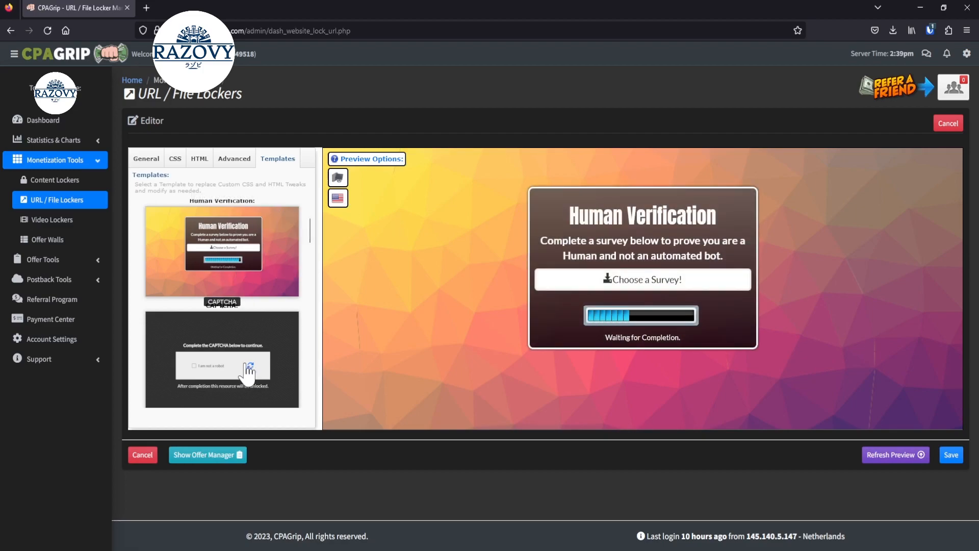
click(221, 359)
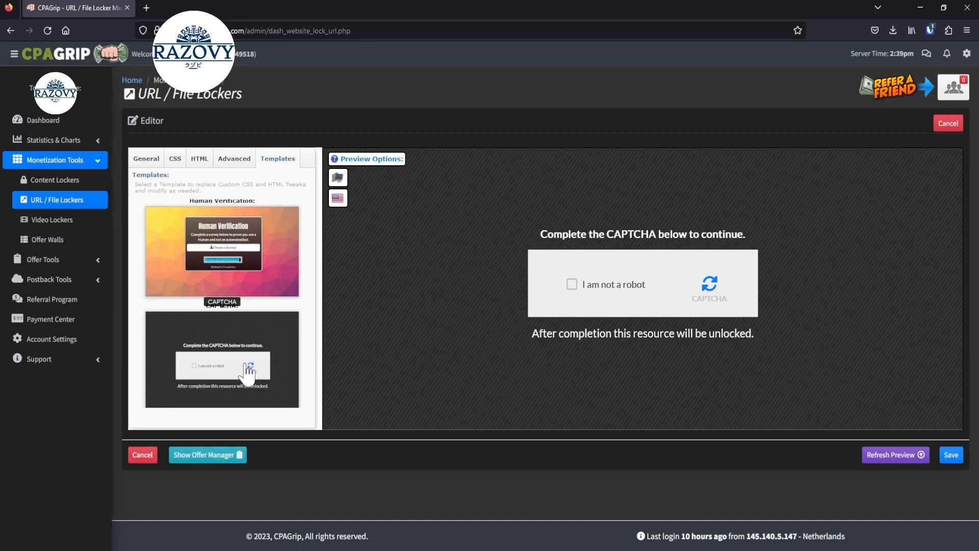
Replace the header text to ask how to unlock the website.
click(235, 159)
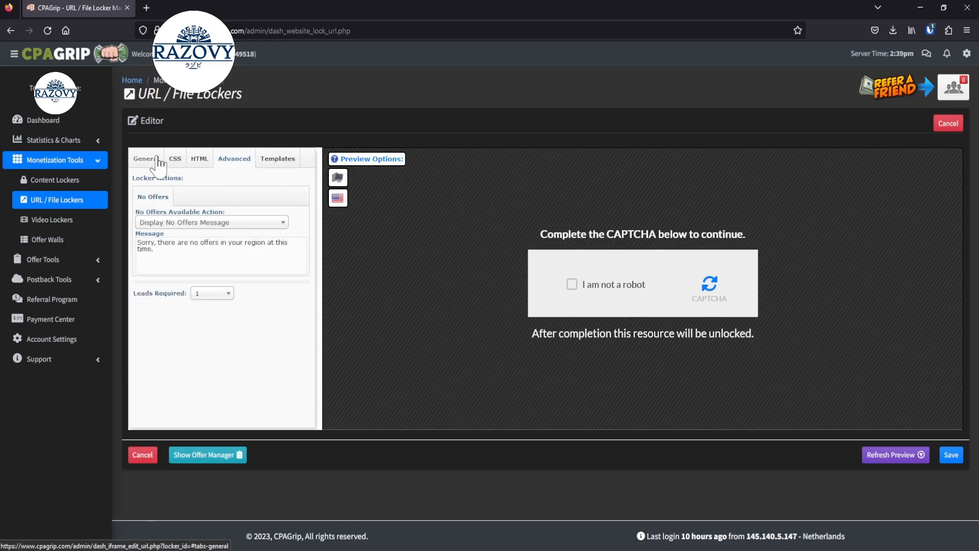
click(145, 158)
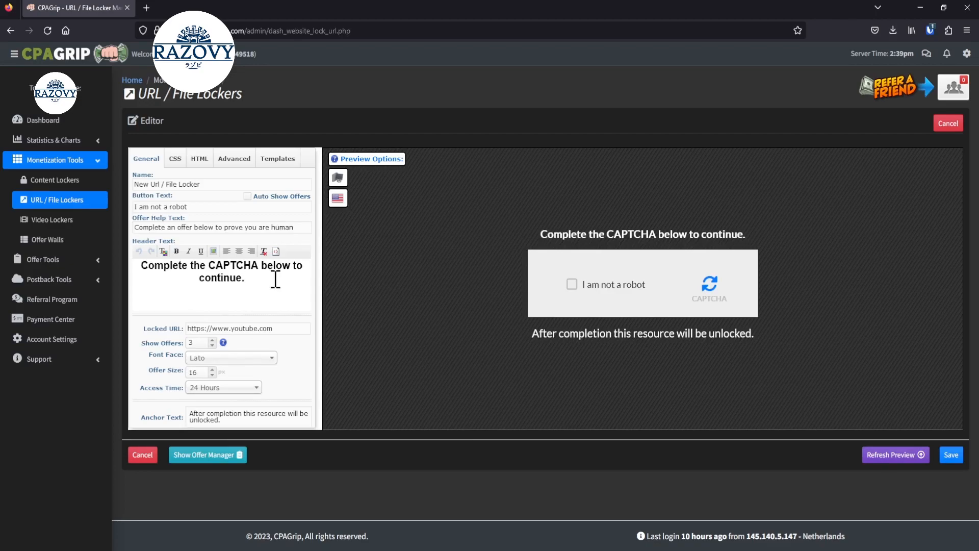
triple_click(221, 265)
text(Complete 1 survey bel)
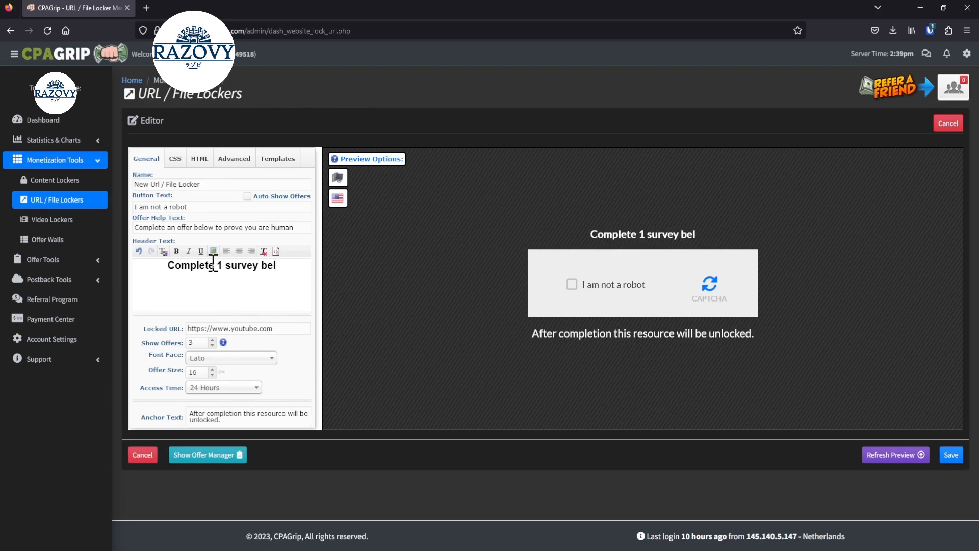
text(ow to unlock the website)
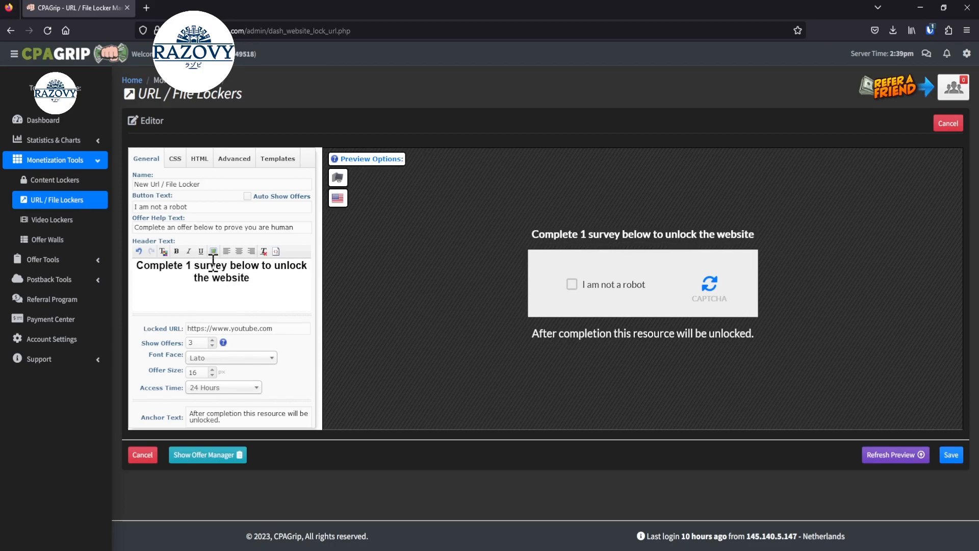
click(249, 278)
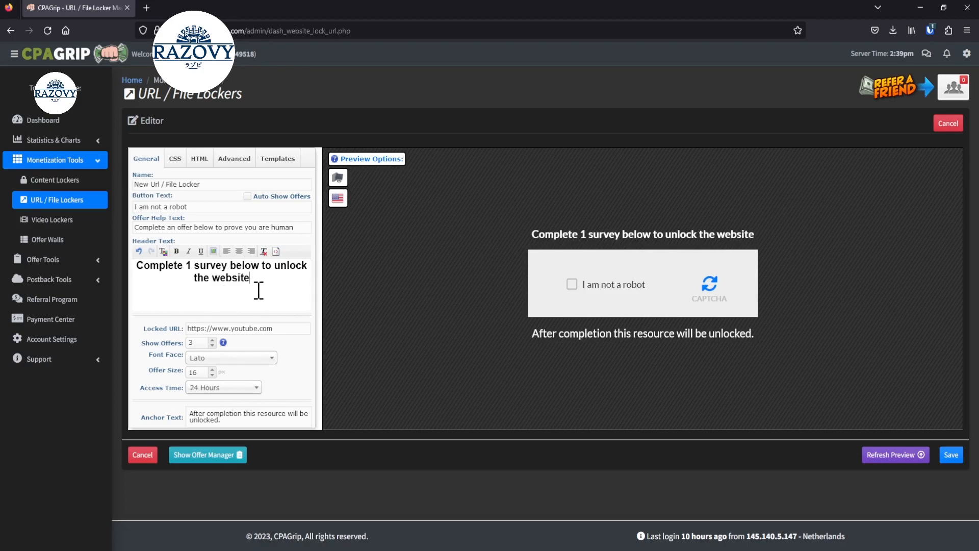
mouse_move(280, 409)
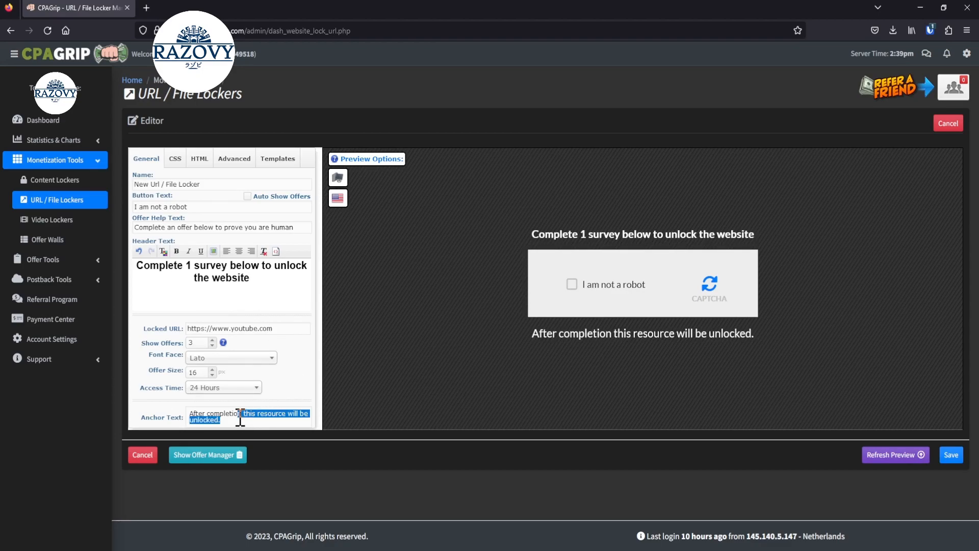
Set the anchor text to continue to the website, name the locker YouTube and label the button Complete 1 Survey.
click(246, 415)
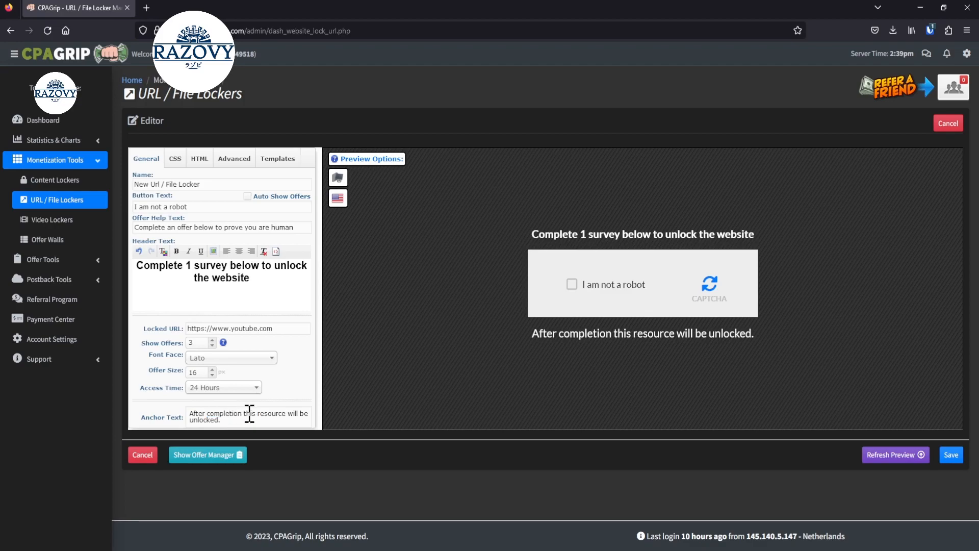
triple_click(247, 415)
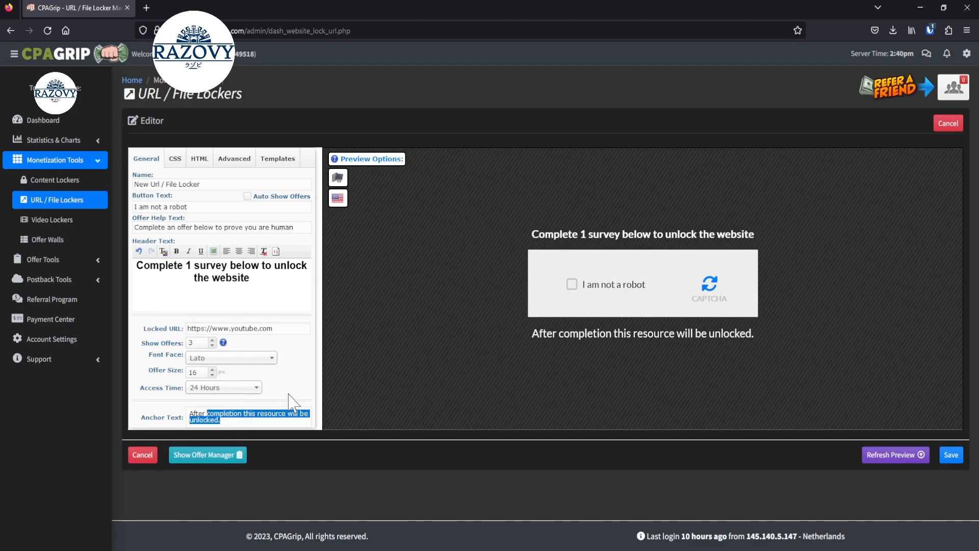
text(After fillingout the survey you will)
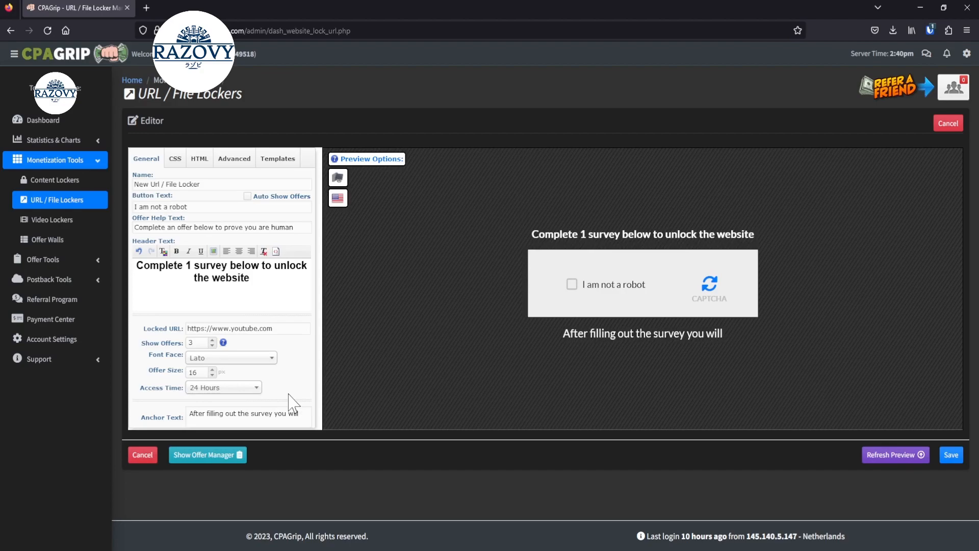
text(continue to the website)
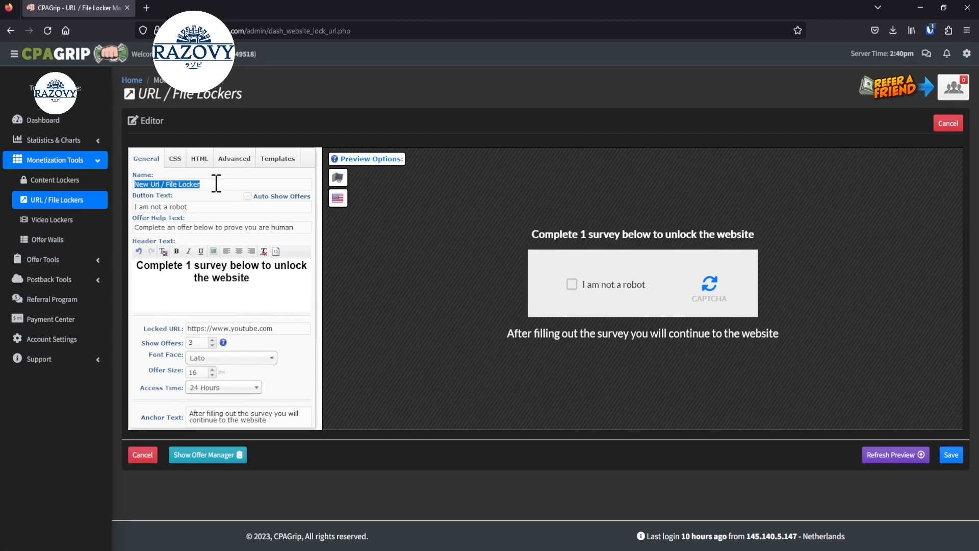
text(YouTube)
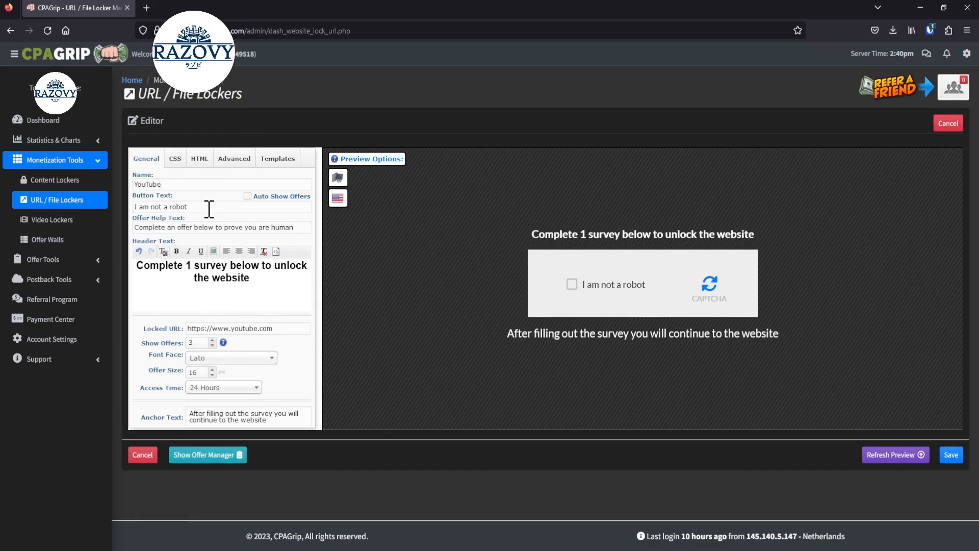
double_click(160, 208)
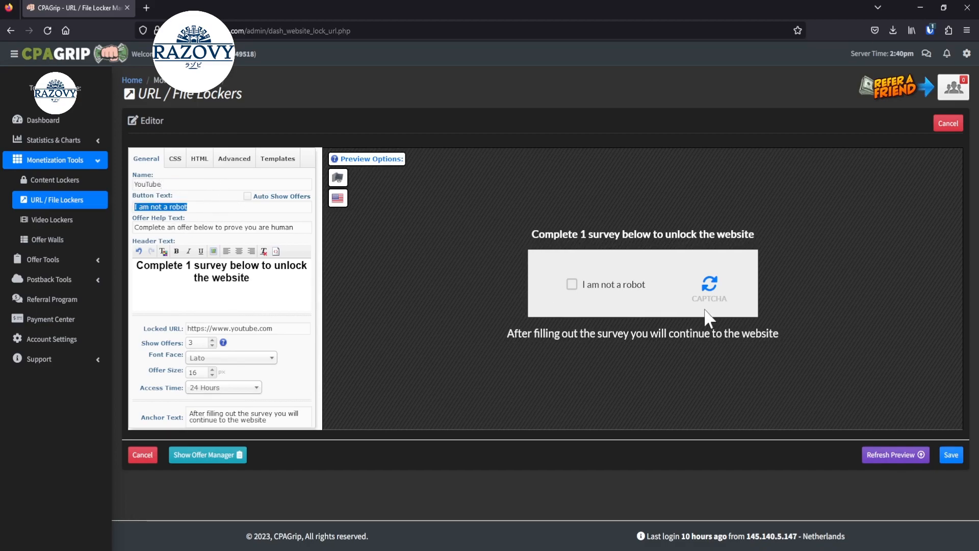
text(Complete 1 Survey)
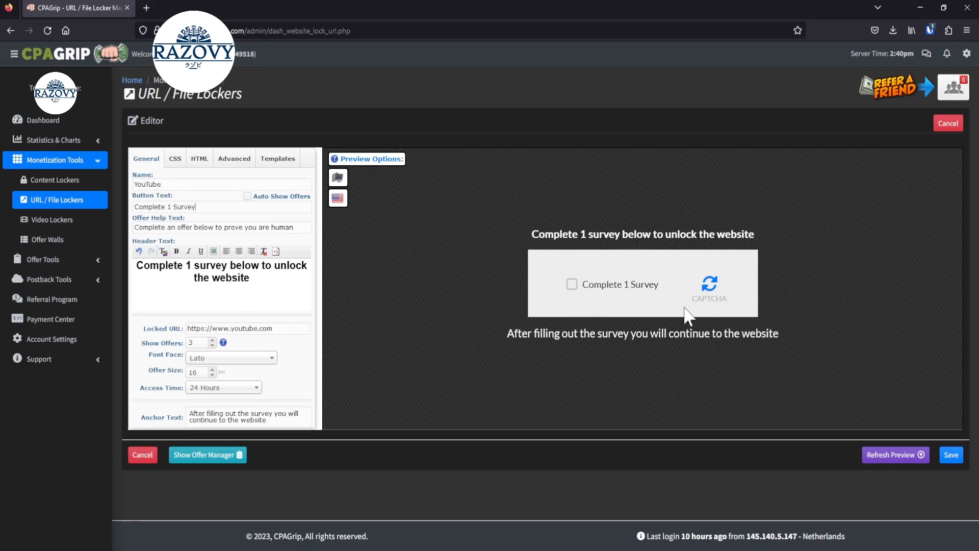
click(260, 277)
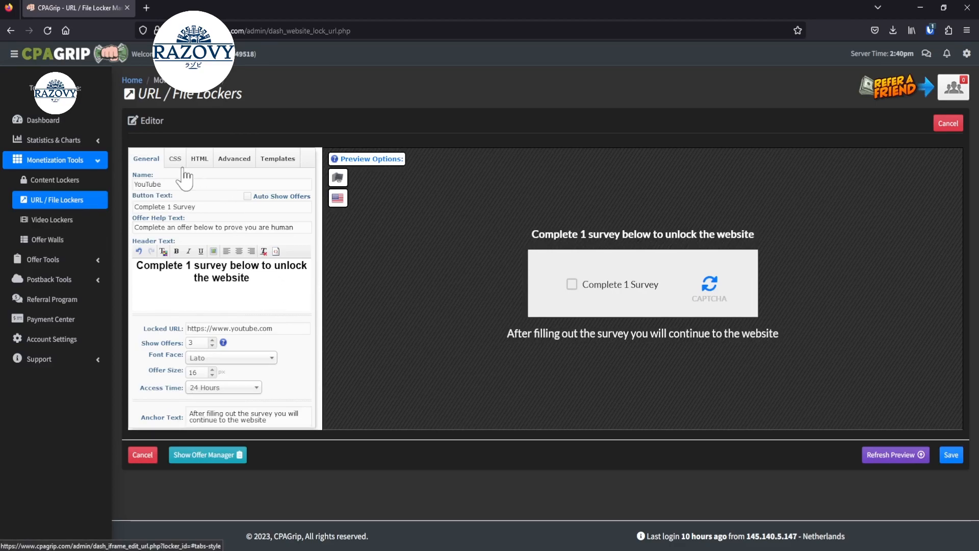
Set No Offers Available Action to Bypass Locker (Redirect to Locked URL) and save the locker.
click(235, 158)
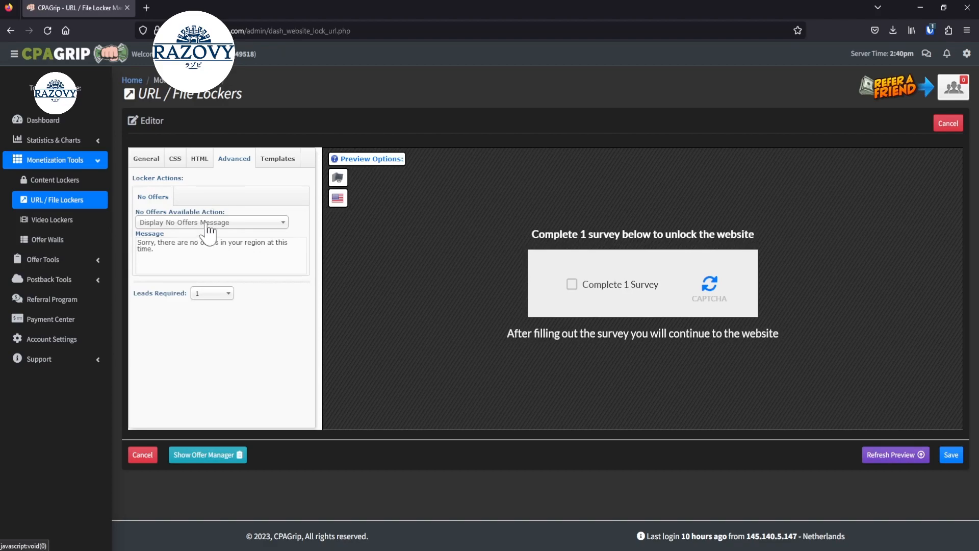
click(211, 222)
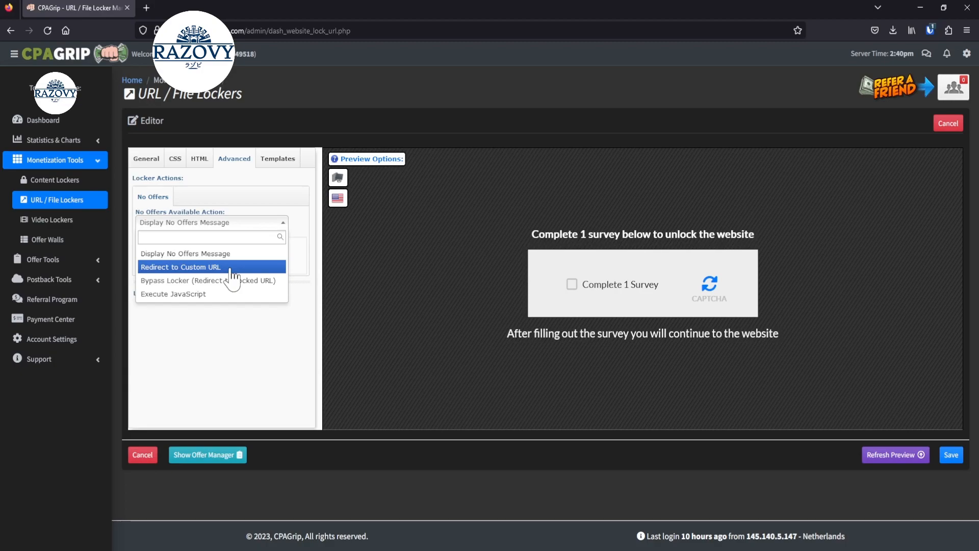
mouse_move(209, 280)
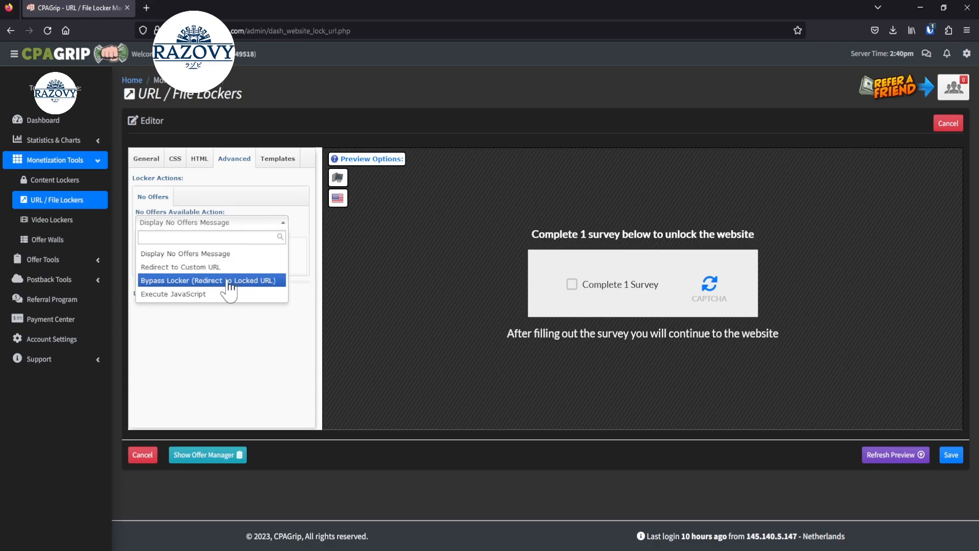
click(208, 280)
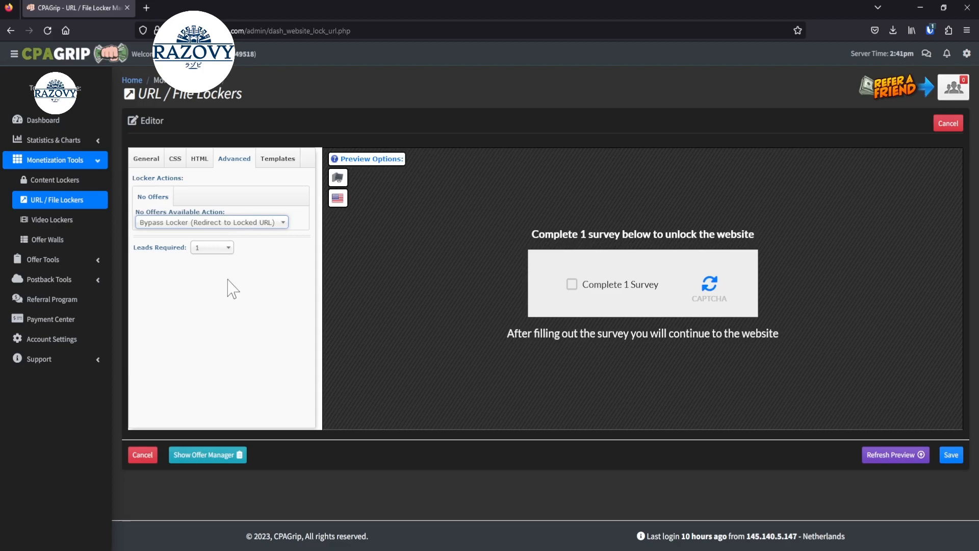
click(277, 158)
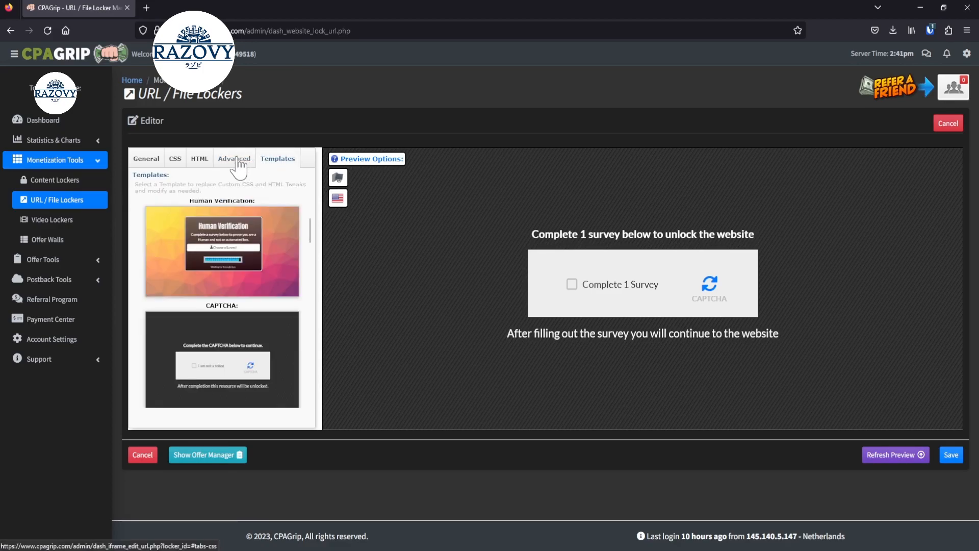
click(235, 158)
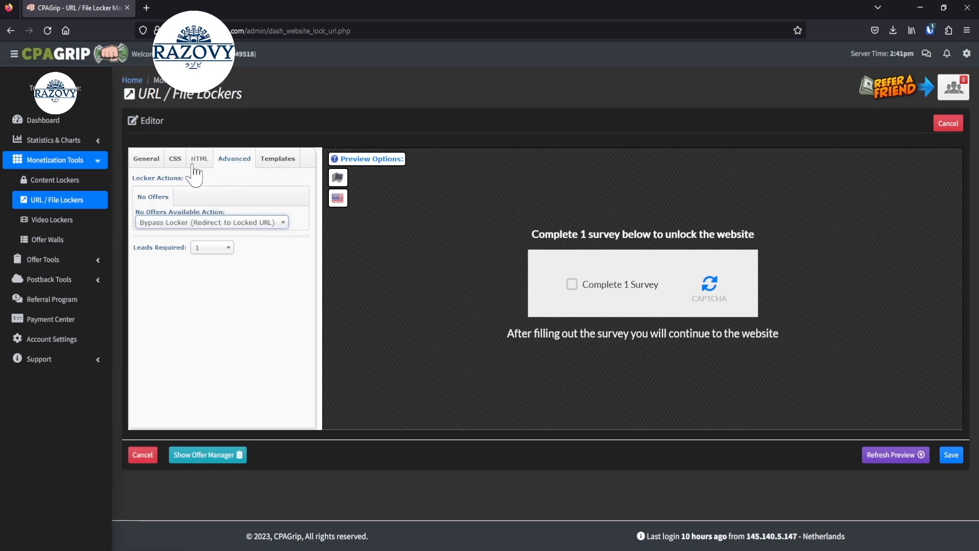
click(146, 158)
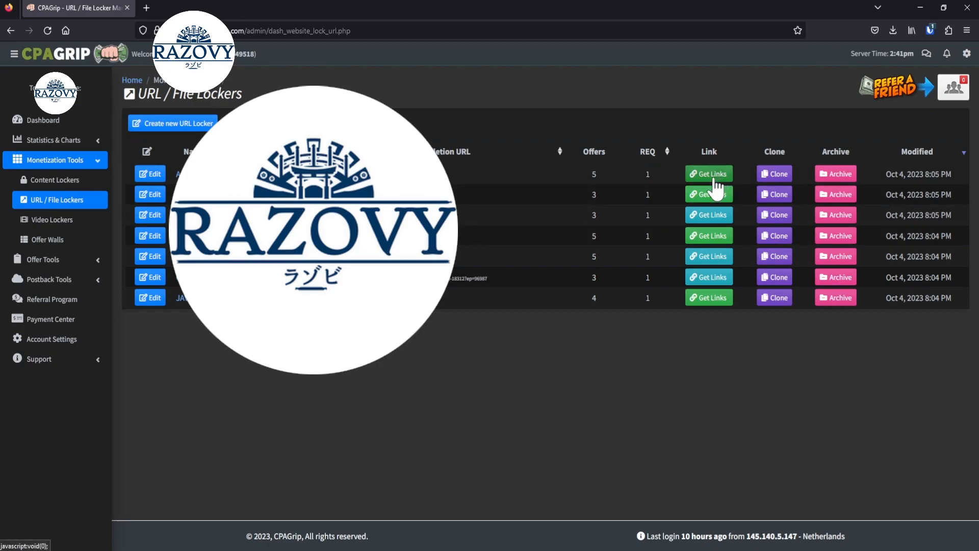
Copy the locker's filestrue.com share link and close the Get Links dialog.
click(709, 174)
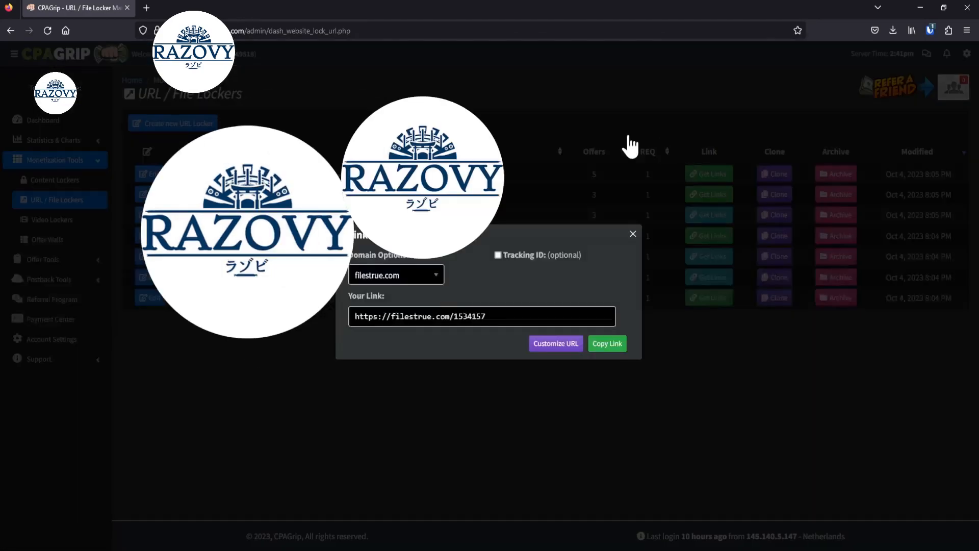
mouse_move(512, 275)
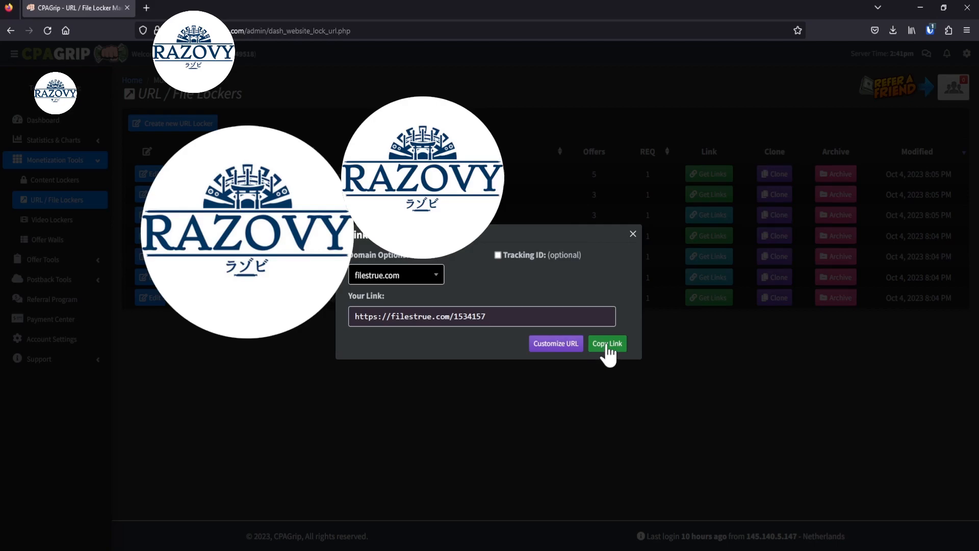
click(606, 343)
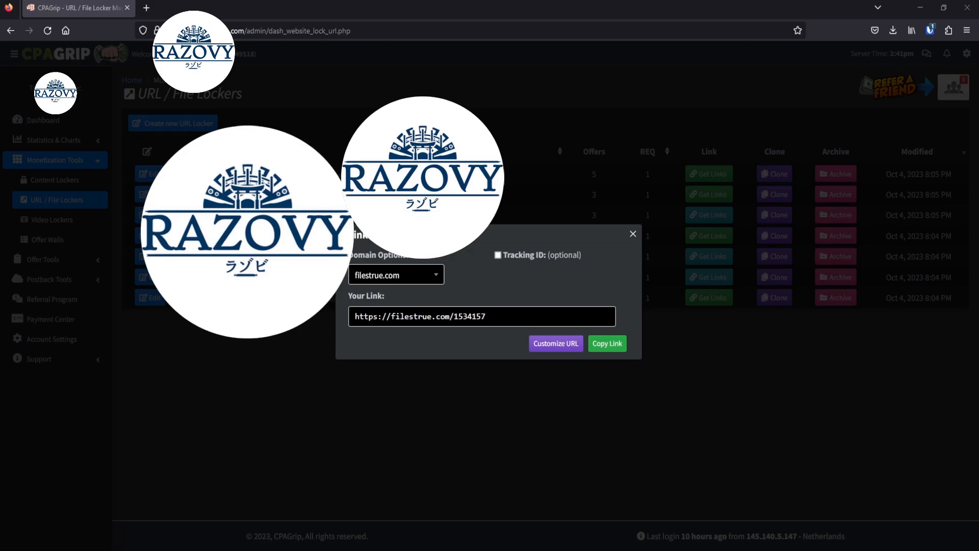
mouse_move(562, 505)
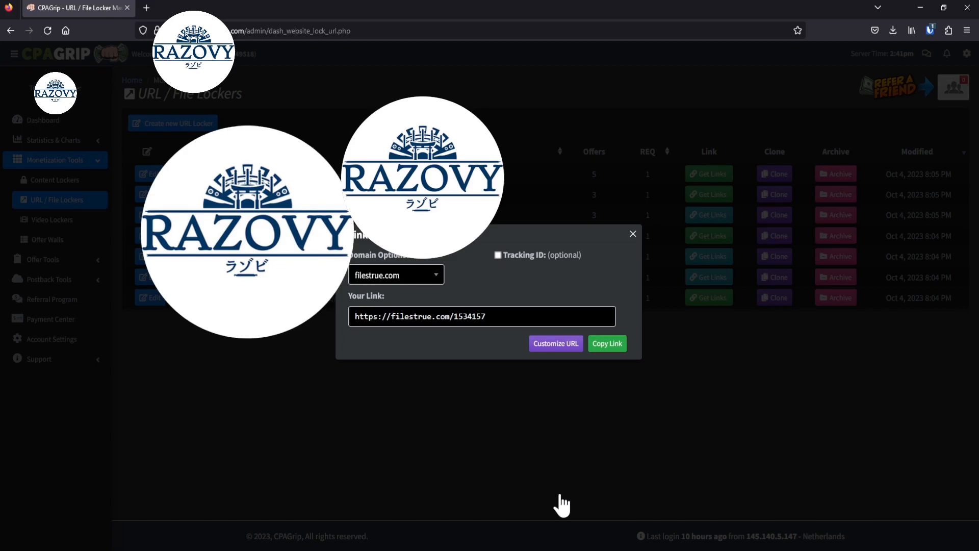
mouse_move(574, 434)
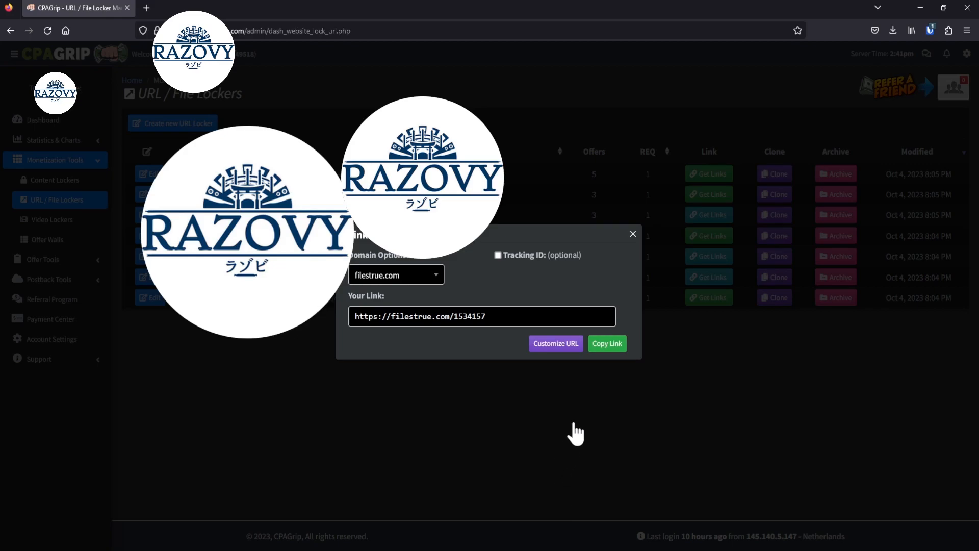
mouse_move(633, 249)
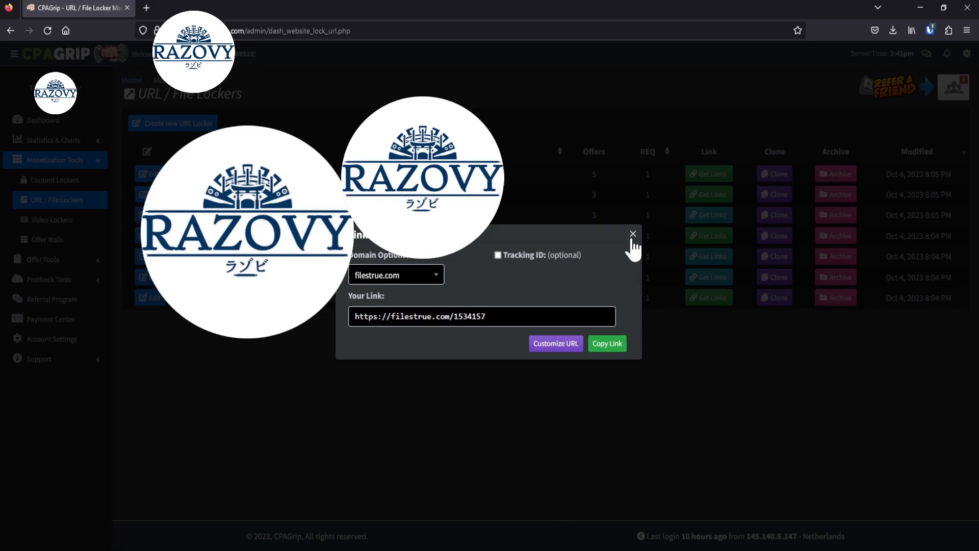
click(632, 235)
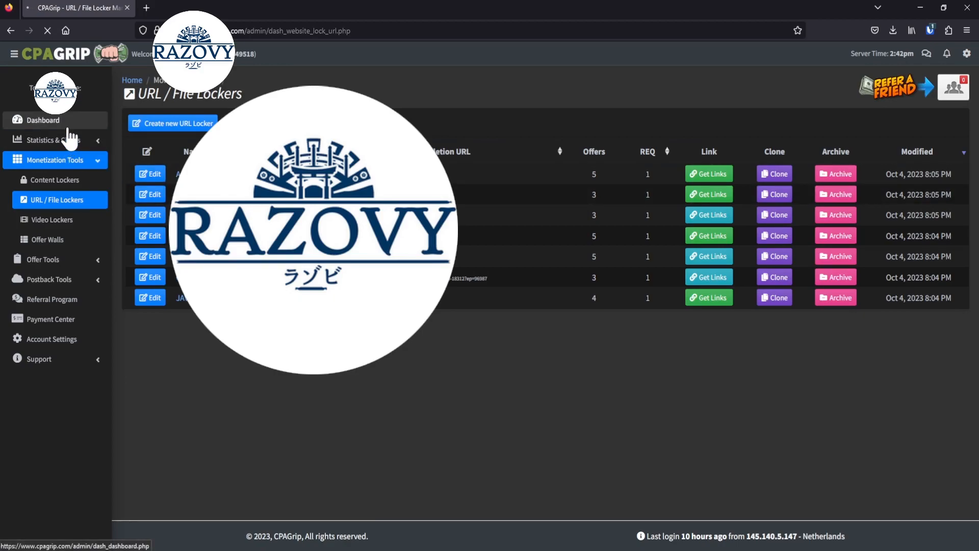
Go to My Offers via Dashboard > Offer Tools.
click(43, 120)
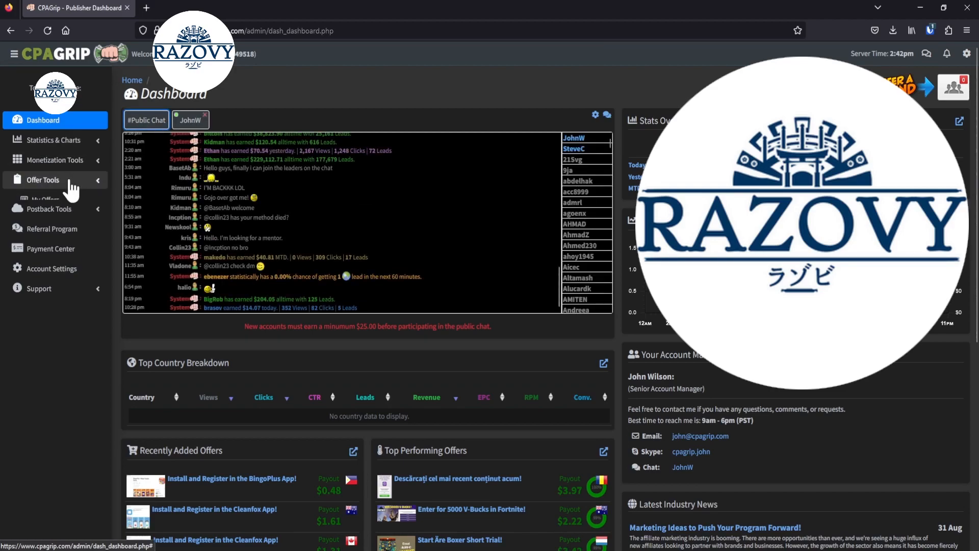
click(42, 180)
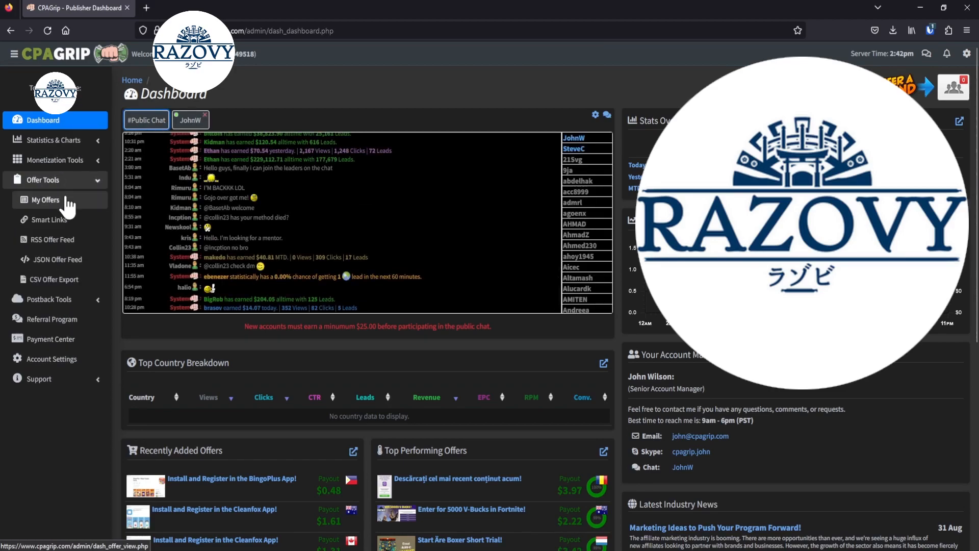
click(45, 200)
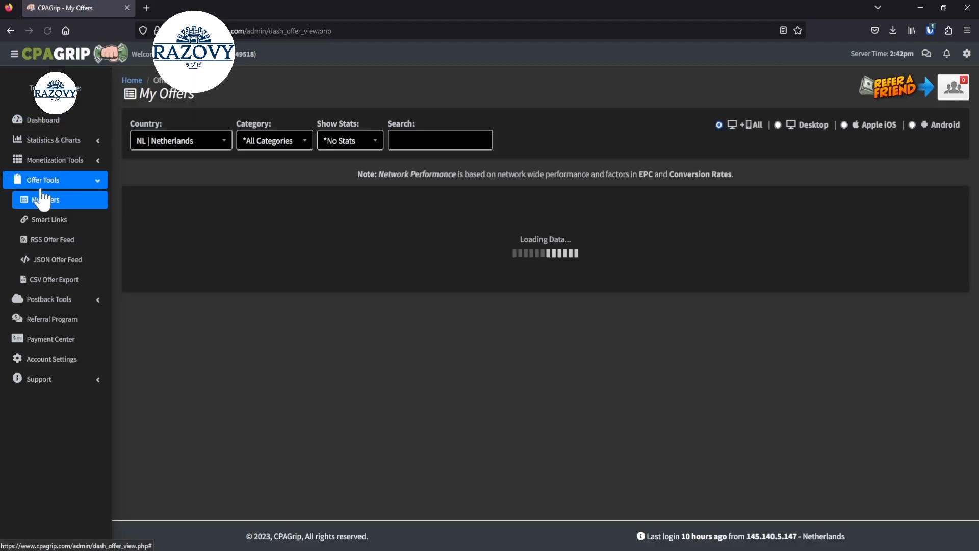
Filter the offers list to US | United States by searching 'united'.
click(180, 140)
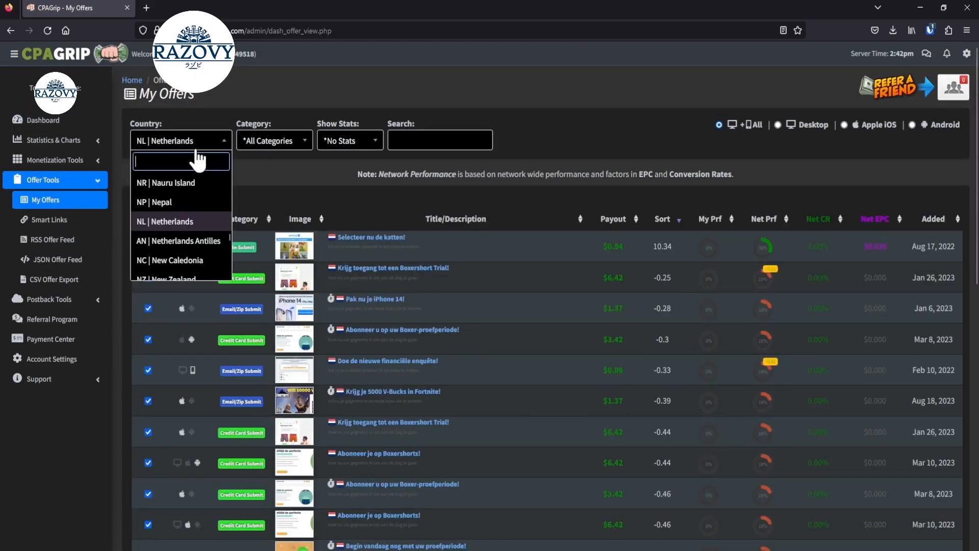
text(united)
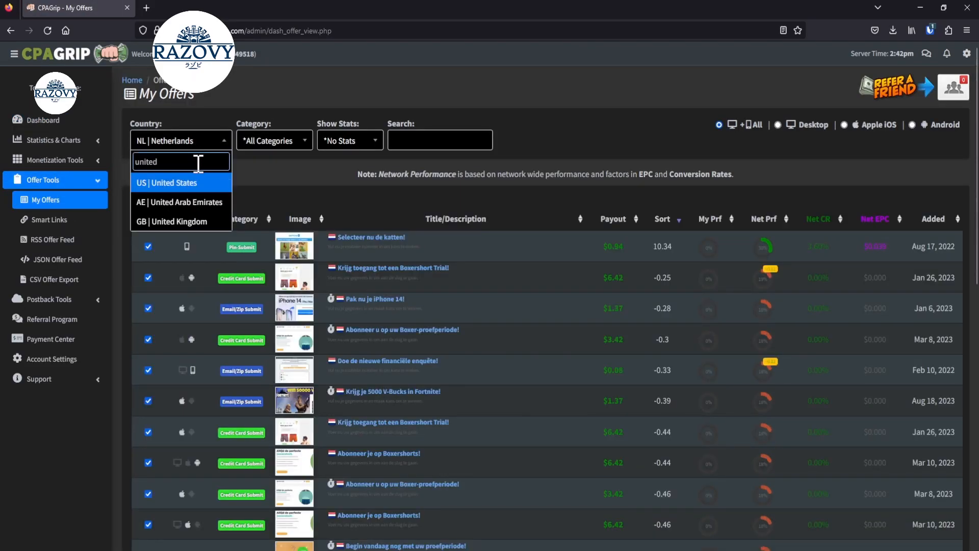
click(166, 183)
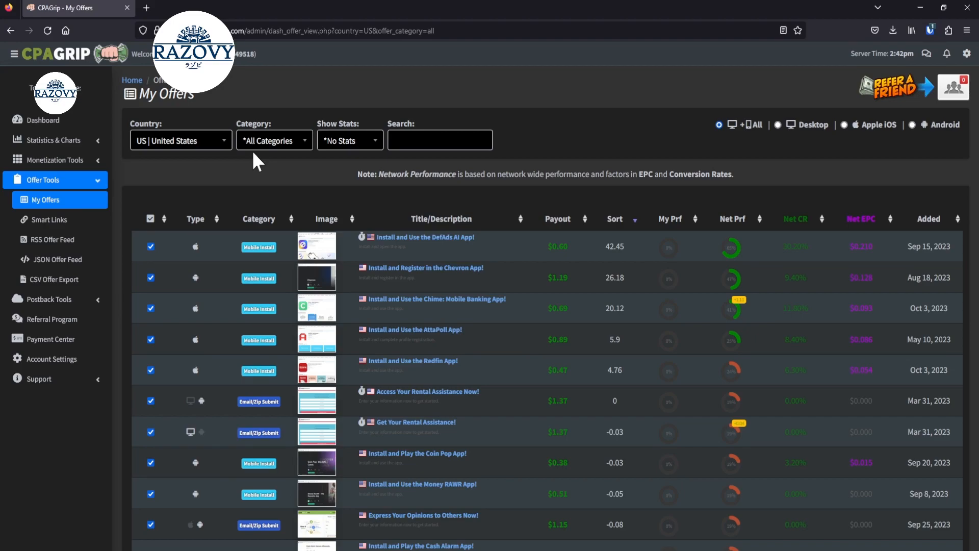
mouse_move(349, 191)
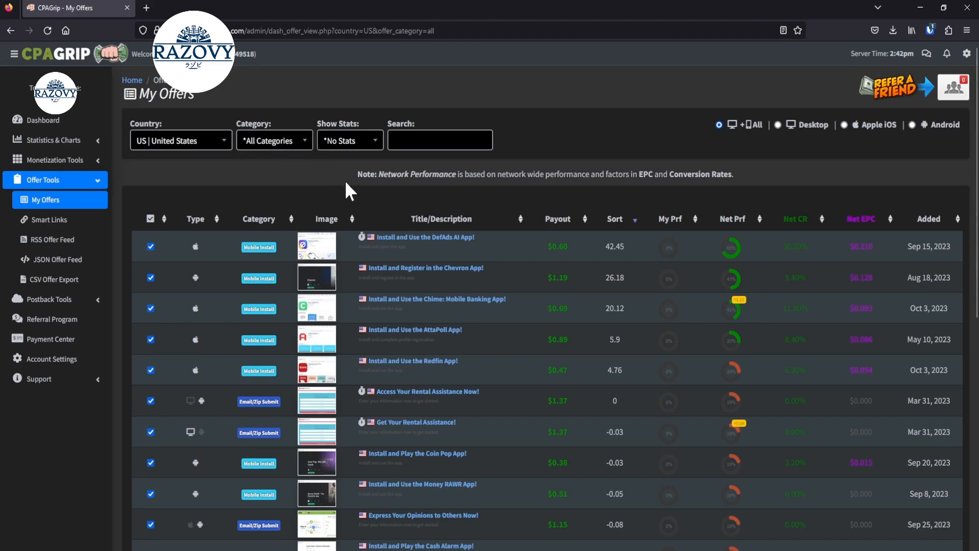
mouse_move(425, 236)
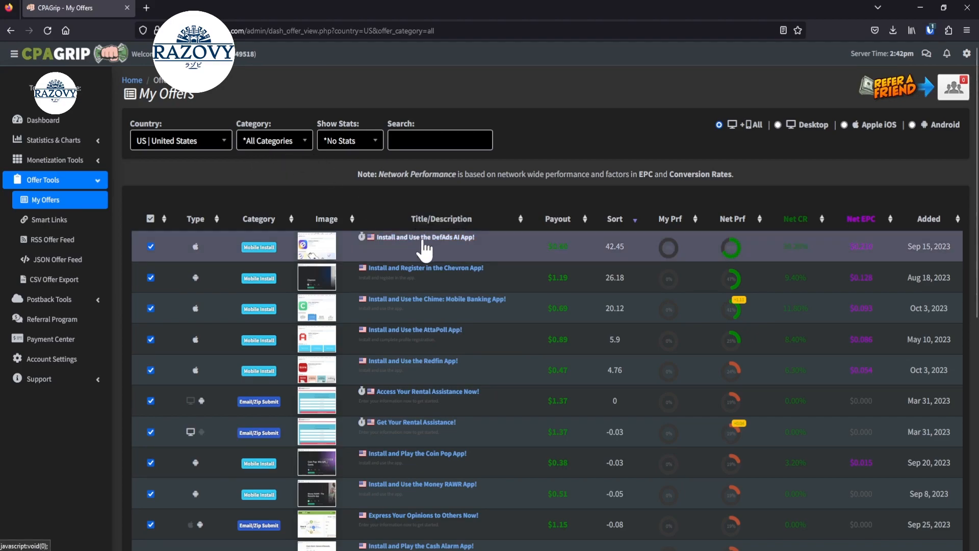
click(424, 236)
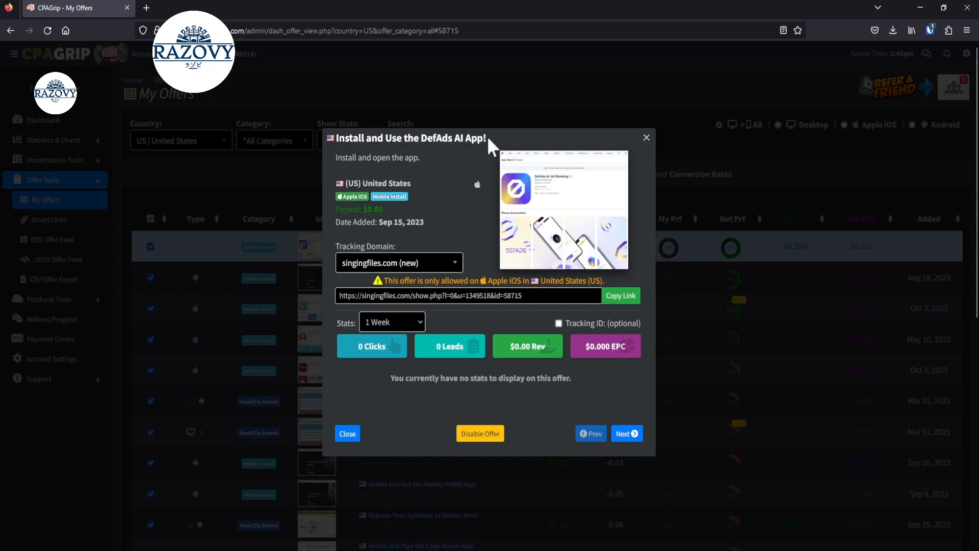
mouse_move(405, 210)
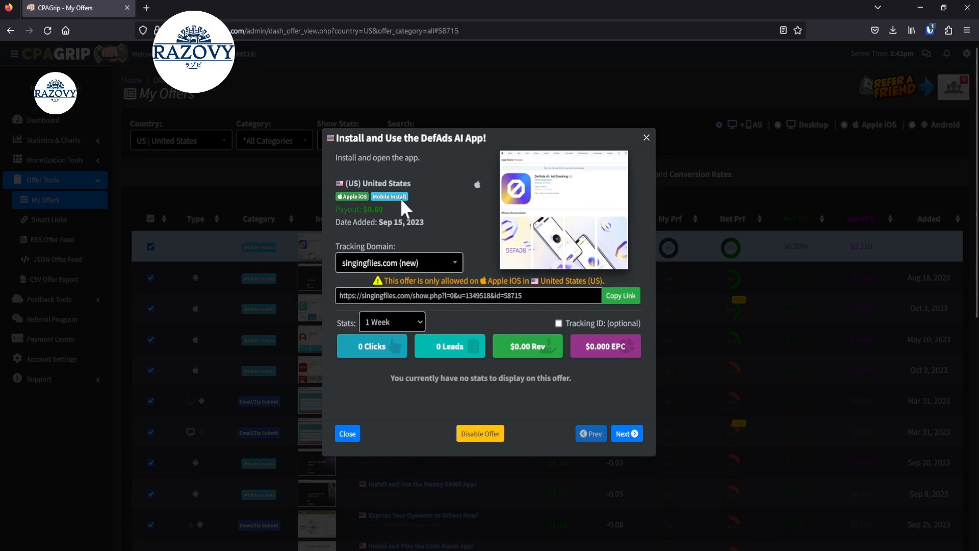
double_click(373, 210)
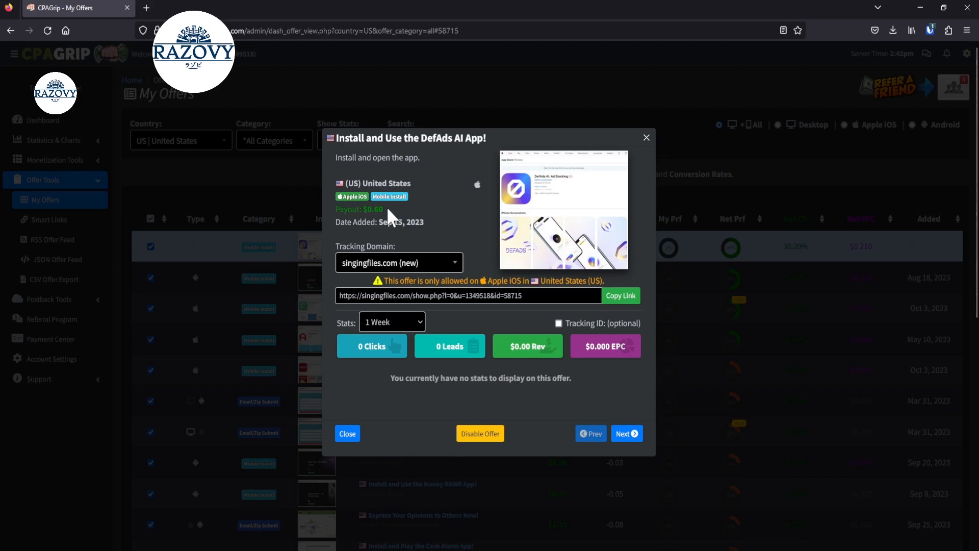
mouse_move(391, 216)
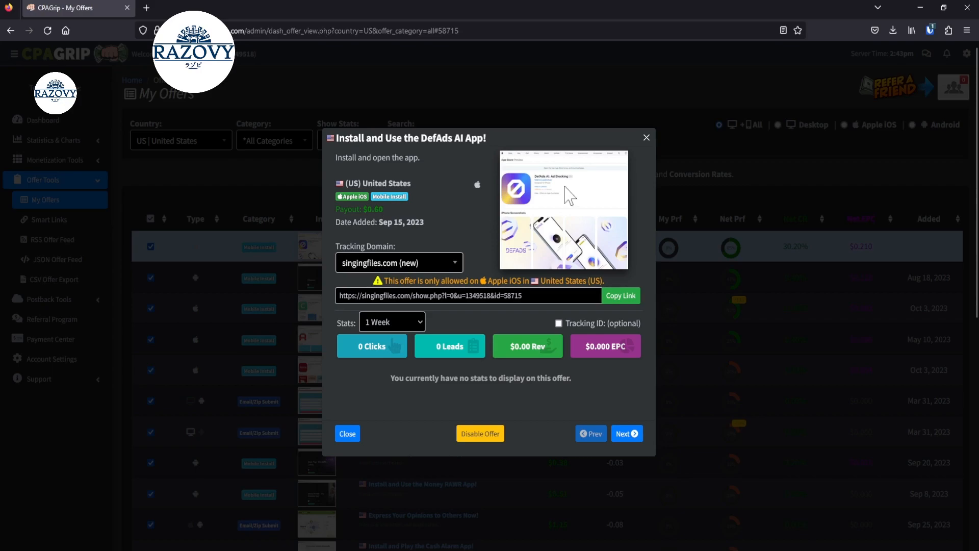
mouse_move(647, 138)
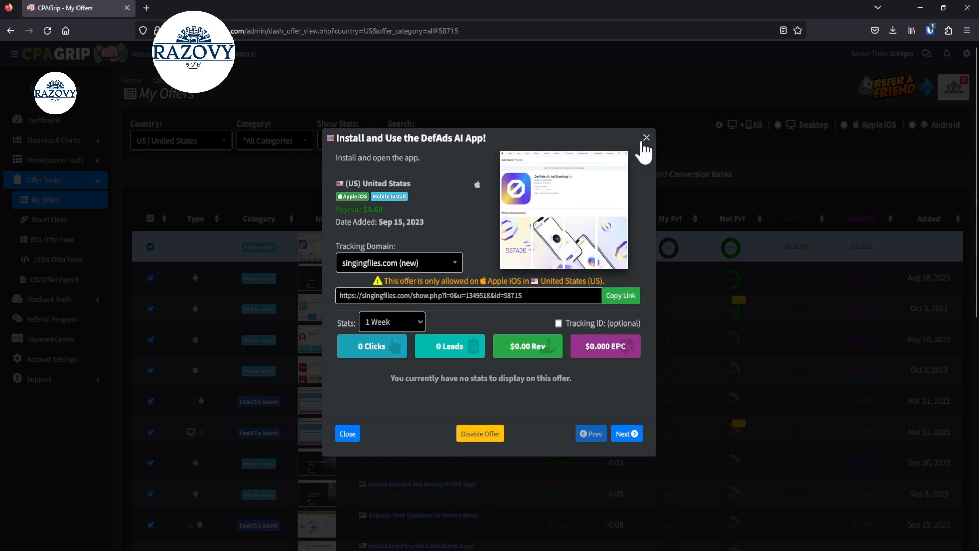
click(646, 138)
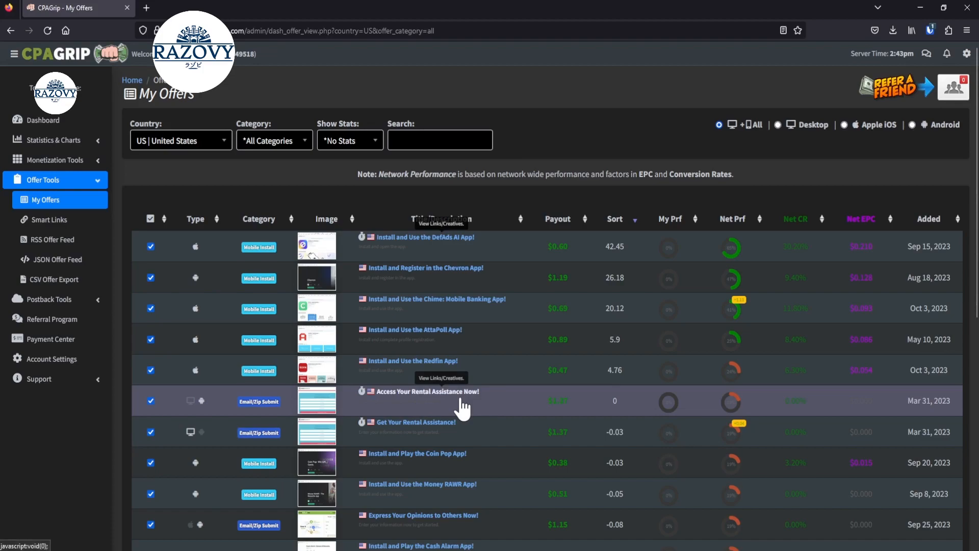
Review the 'Access Your Rental Assistance Now!' offer details and close its popup.
click(426, 392)
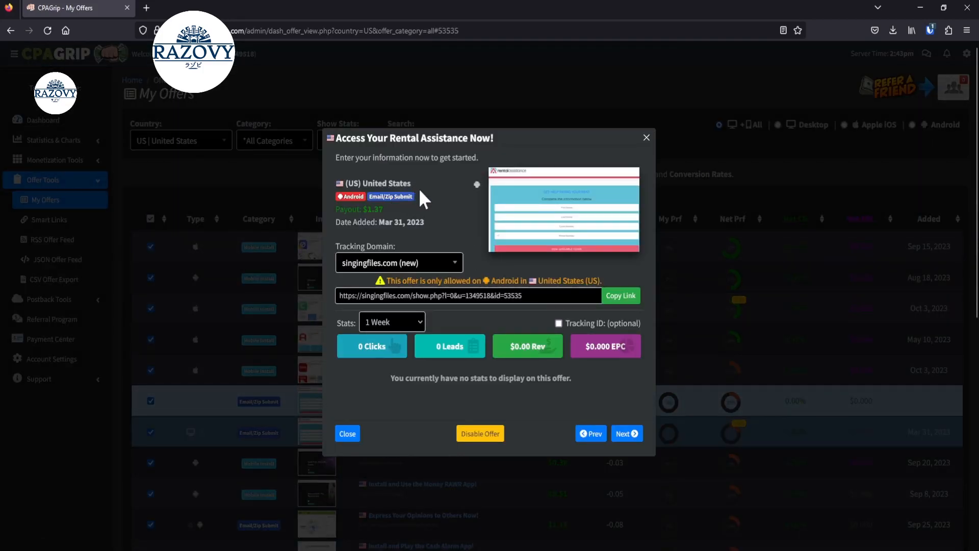
mouse_move(626, 199)
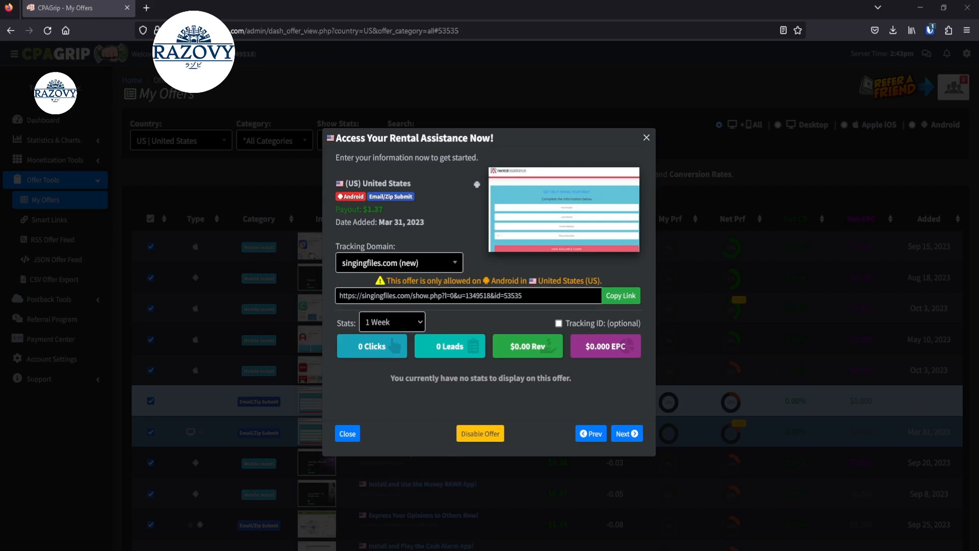
mouse_move(625, 198)
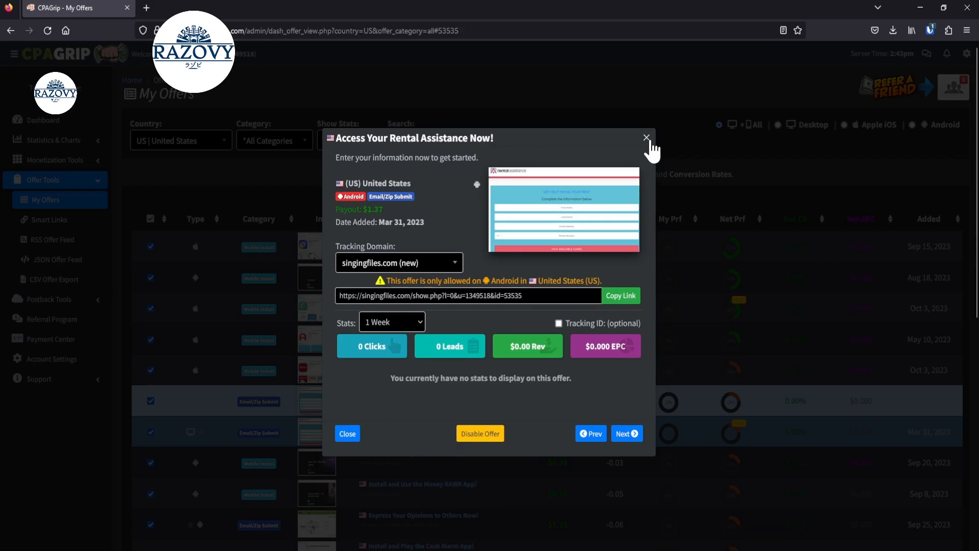
click(646, 137)
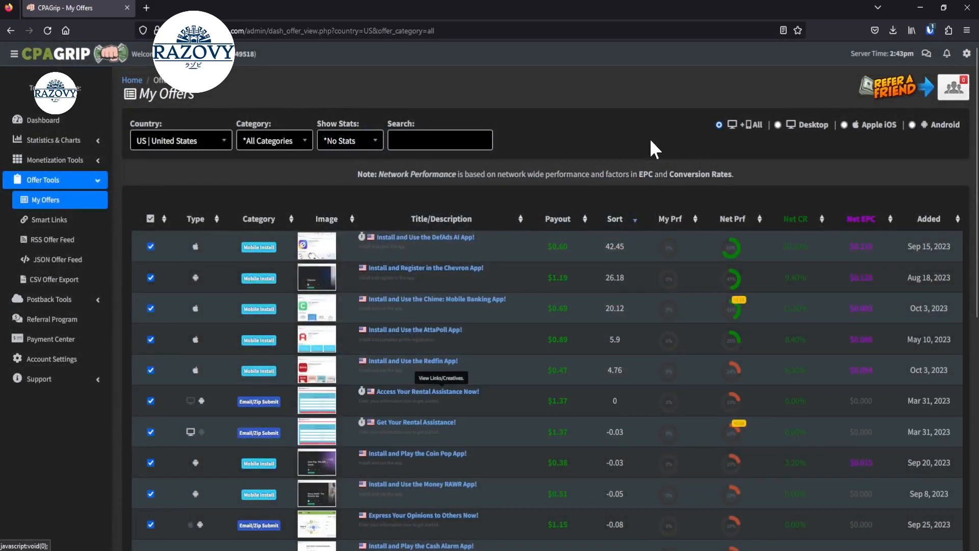
scroll(down, 3)
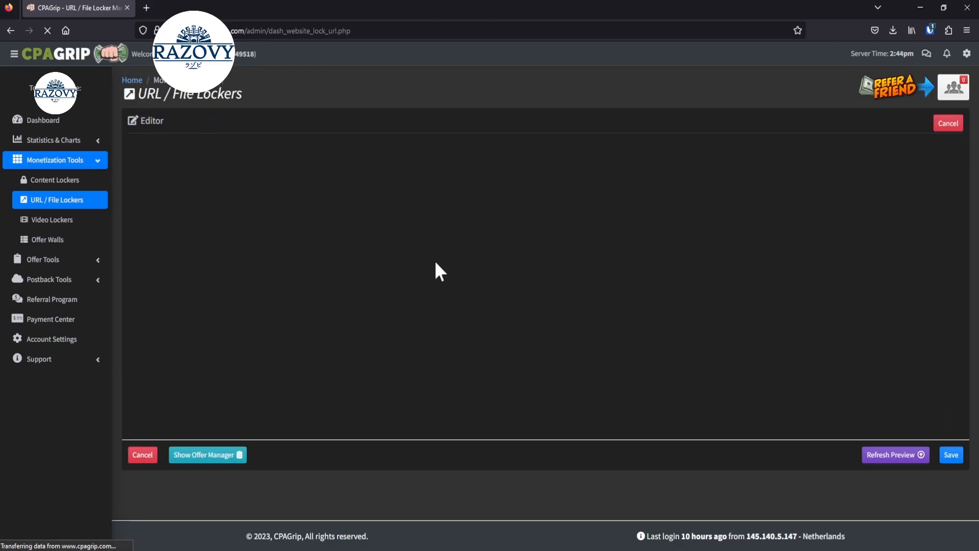
Show the locker's offer manager and expand its Priority ordering choices.
click(207, 454)
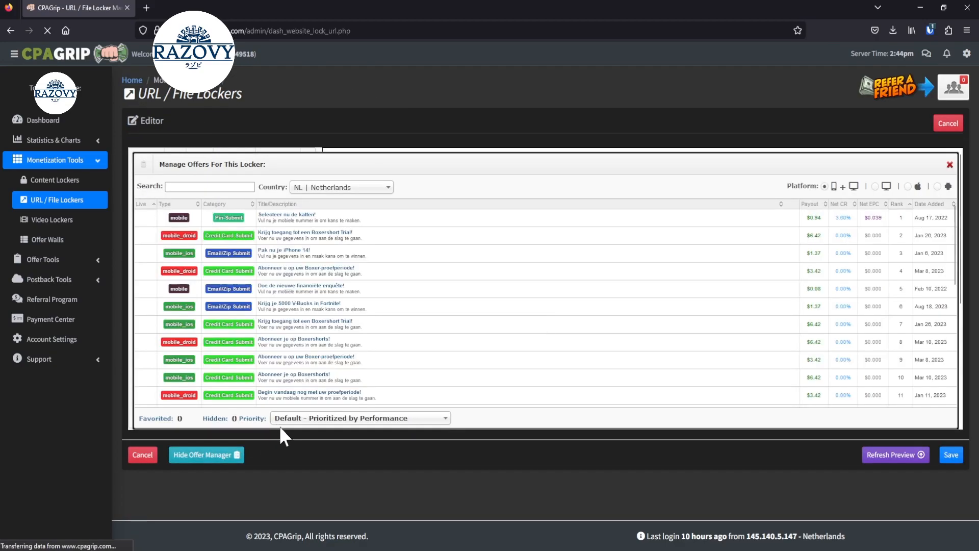
click(359, 418)
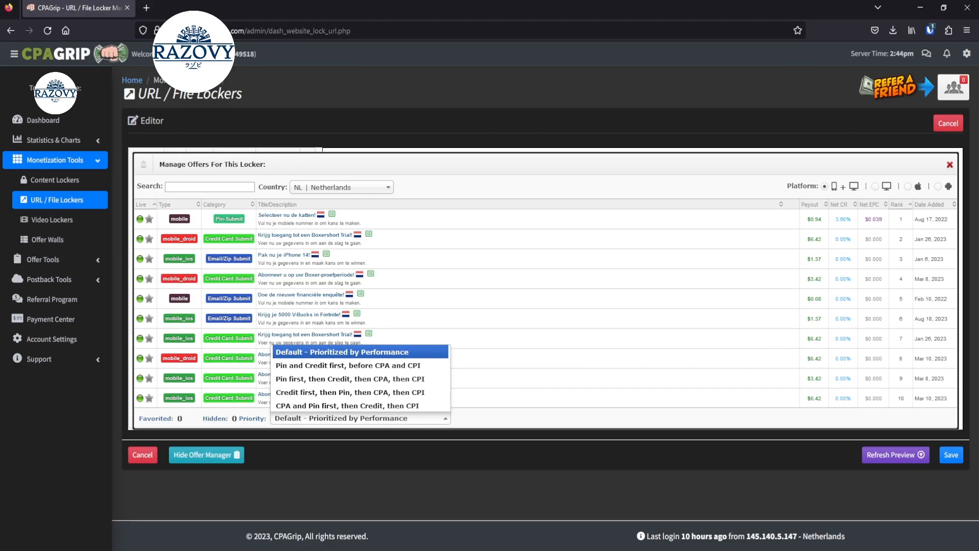
mouse_move(553, 542)
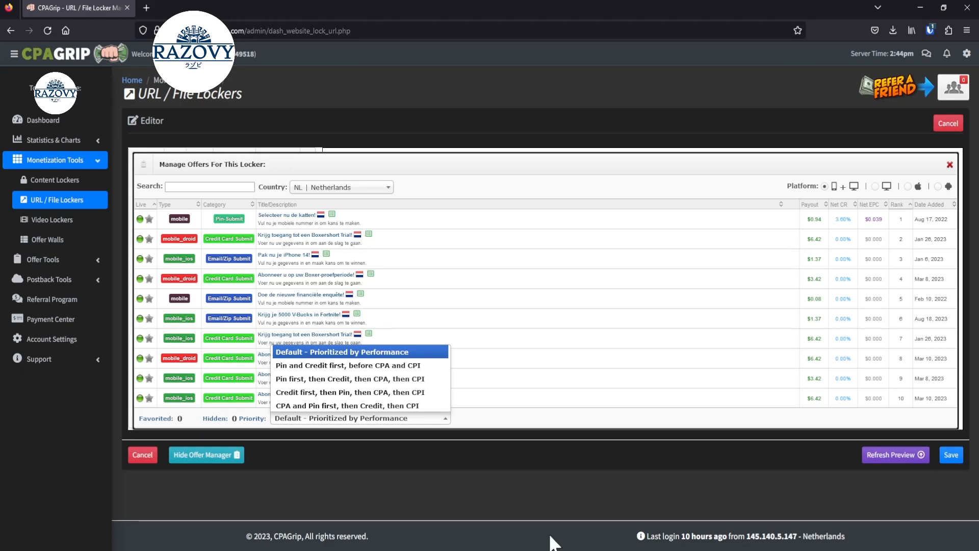
mouse_move(112, 68)
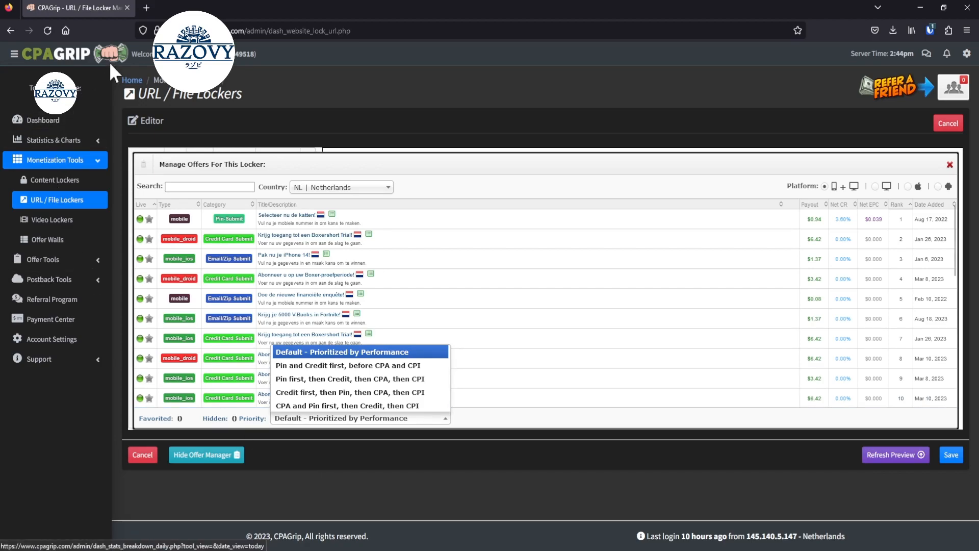